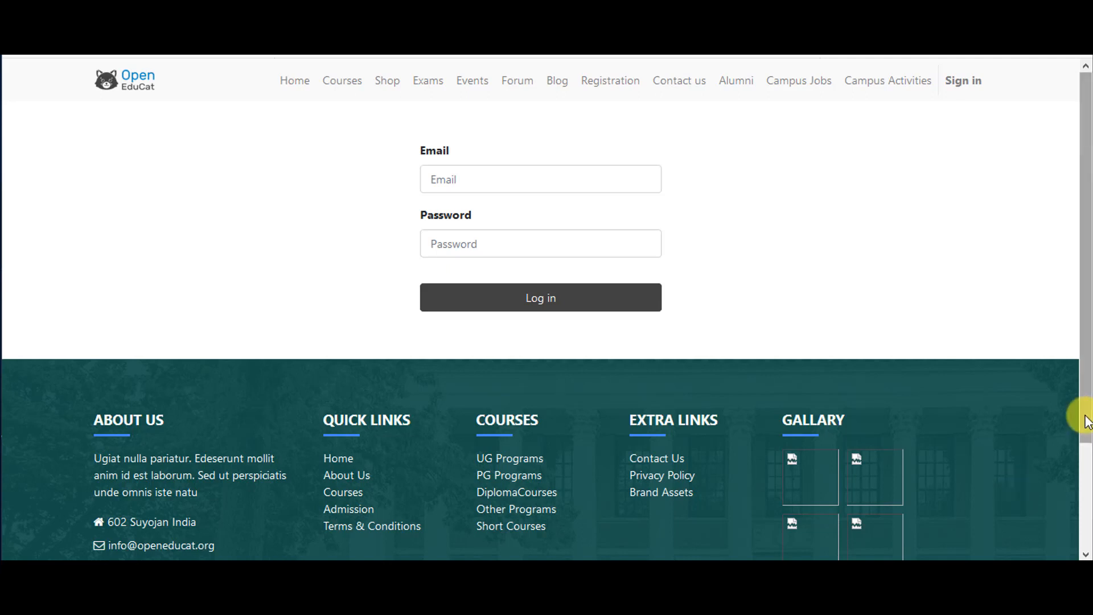
# Sign in with email 'admin' and its password
pyautogui.click(540, 179)
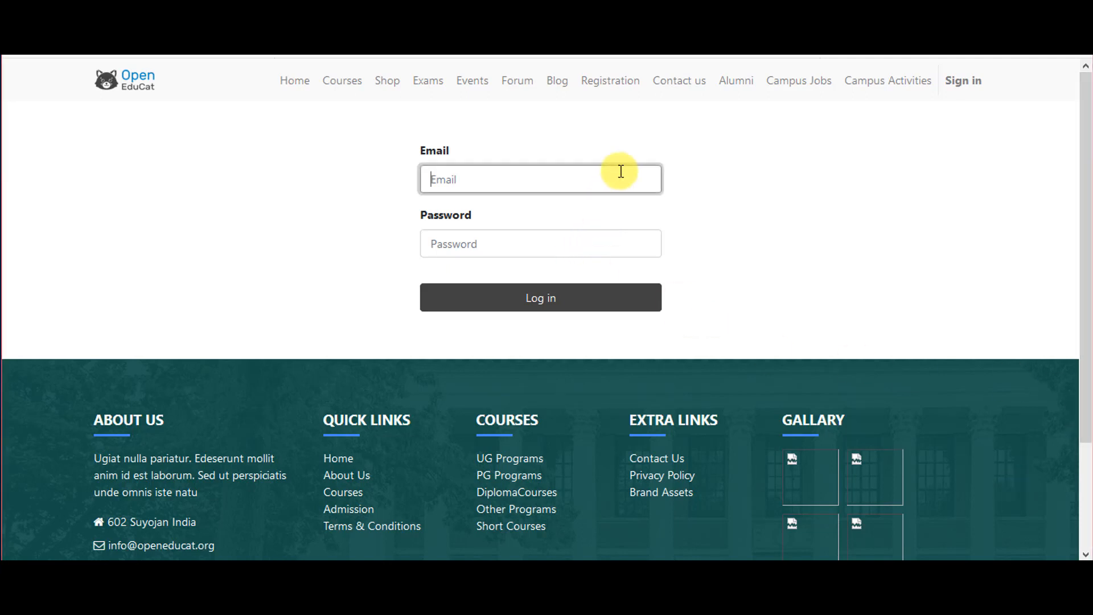
pyautogui.write('admin')
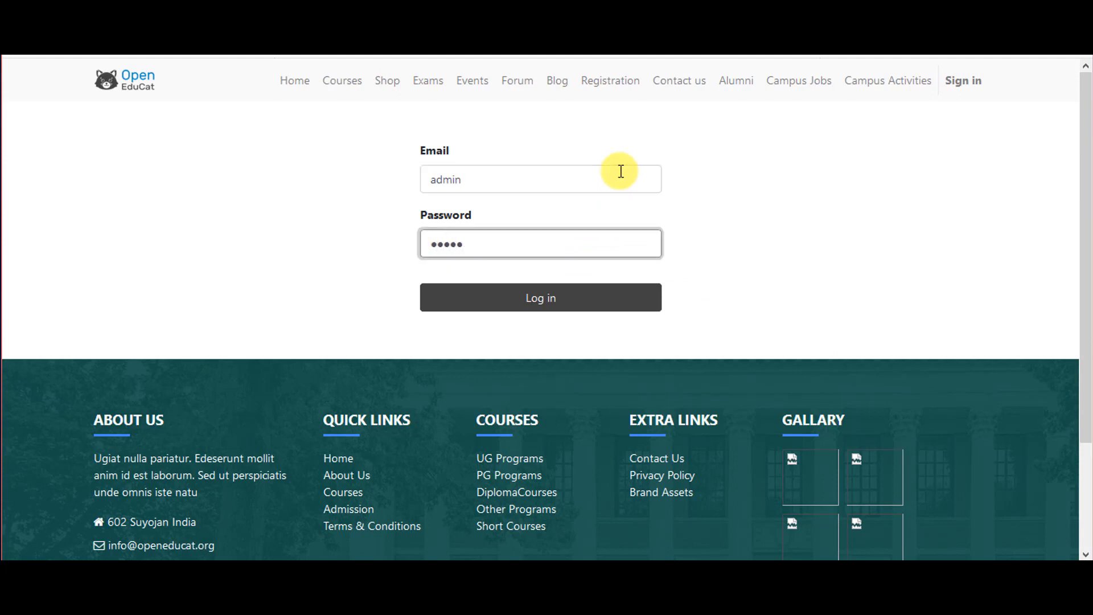
pyautogui.click(540, 297)
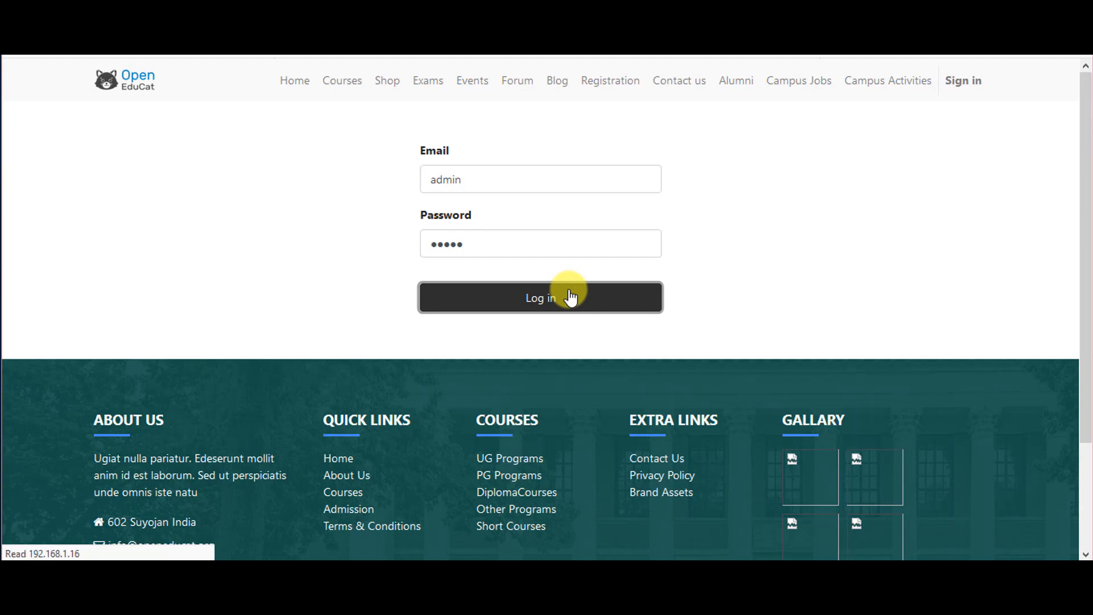
pyautogui.click(540, 297)
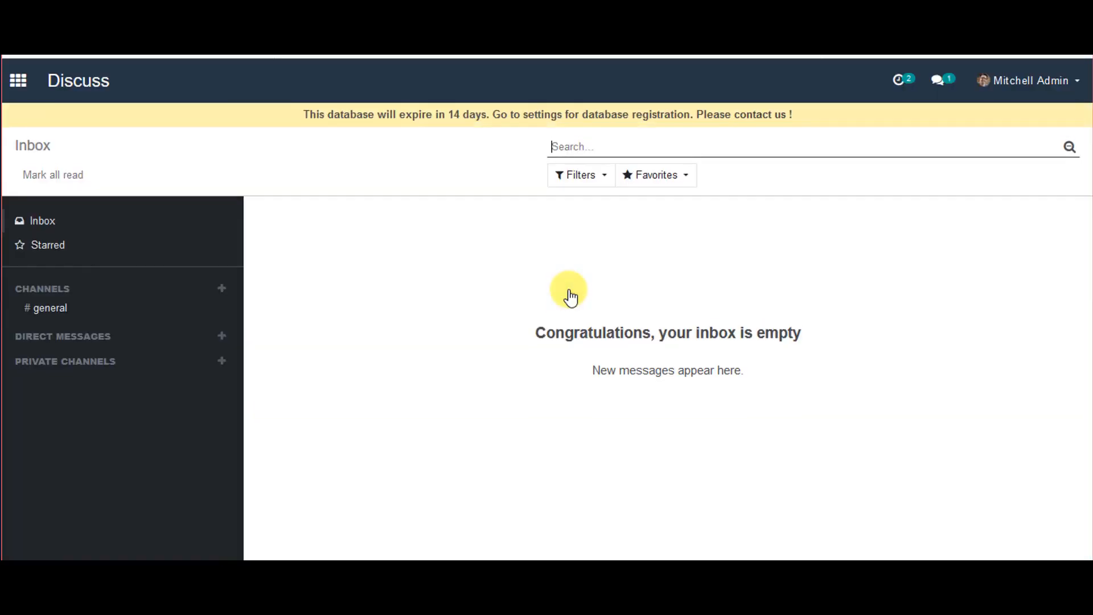
pyautogui.moveTo(18, 80)
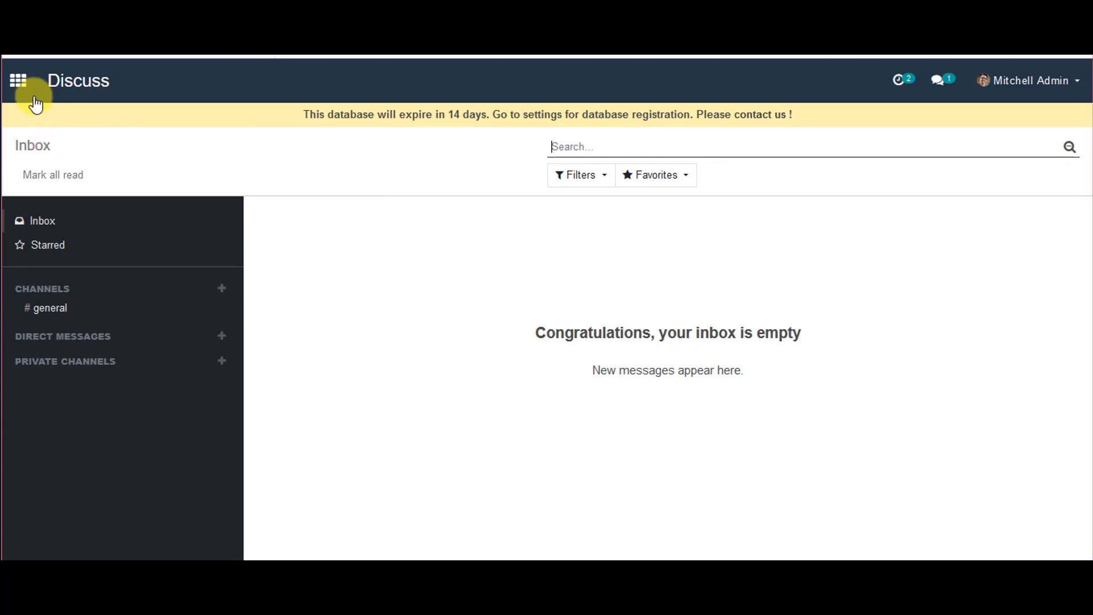
# Open the Admissions app from the apps overview
pyautogui.click(18, 80)
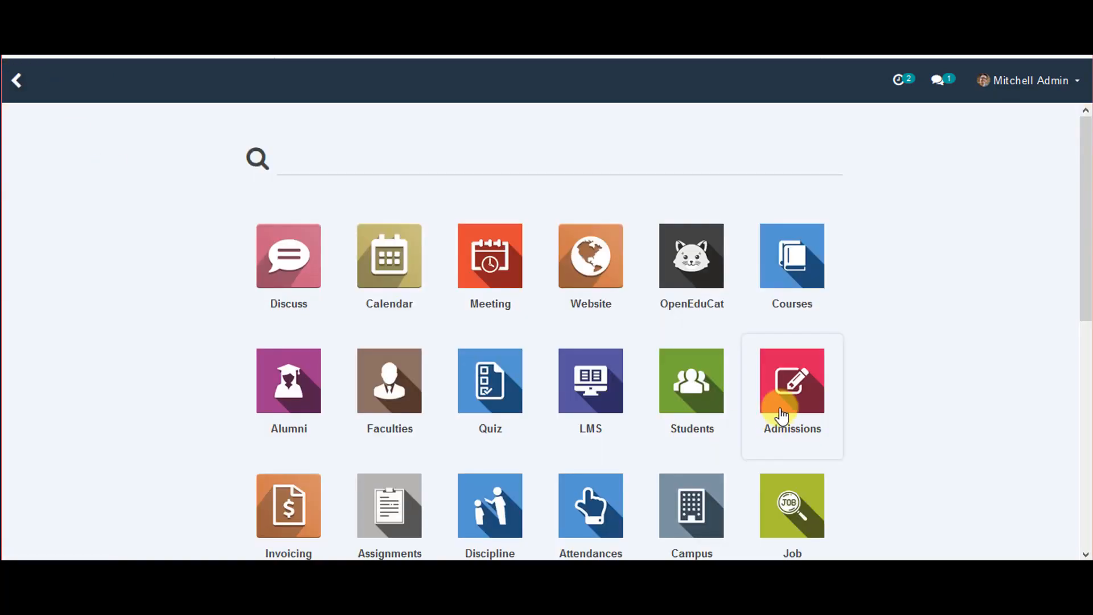
pyautogui.click(791, 379)
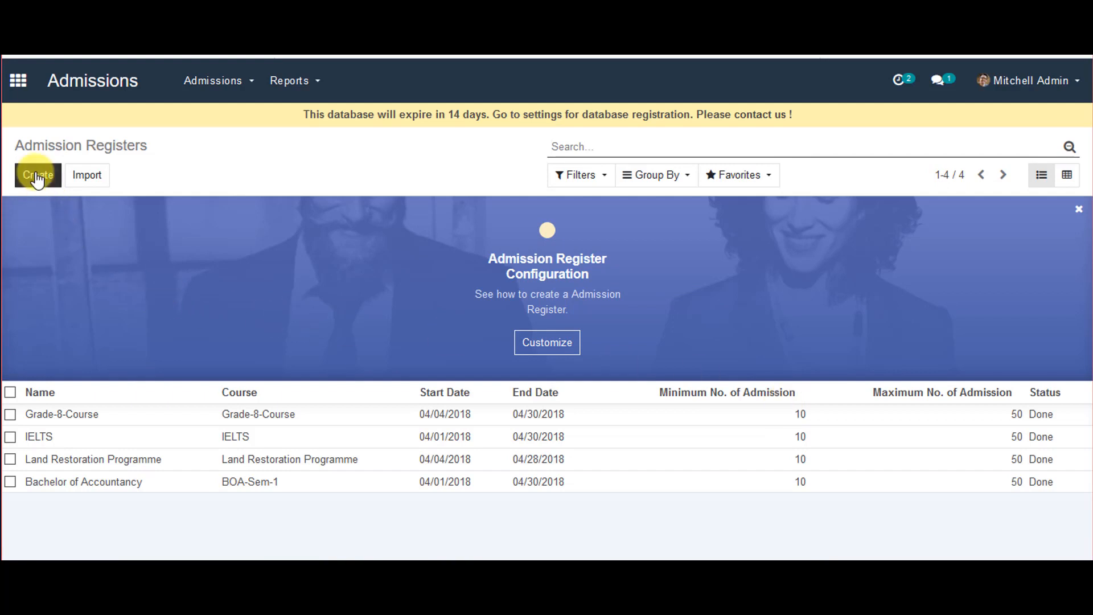
# Create a register named 'Bachelors of Engineering' and choose Information Technology via Search More
pyautogui.click(38, 175)
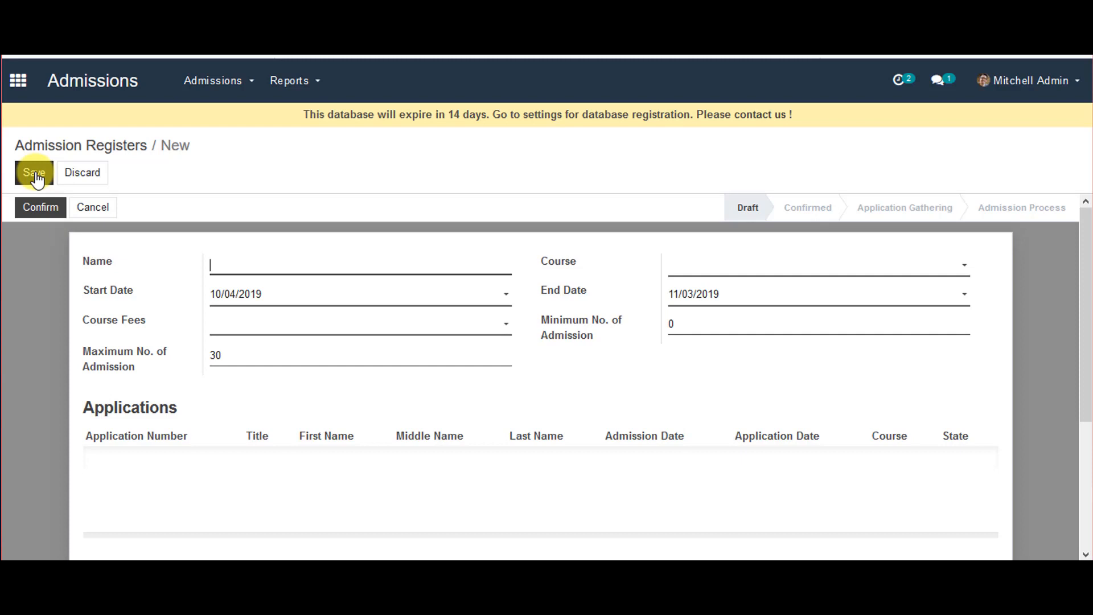
pyautogui.moveTo(316, 328)
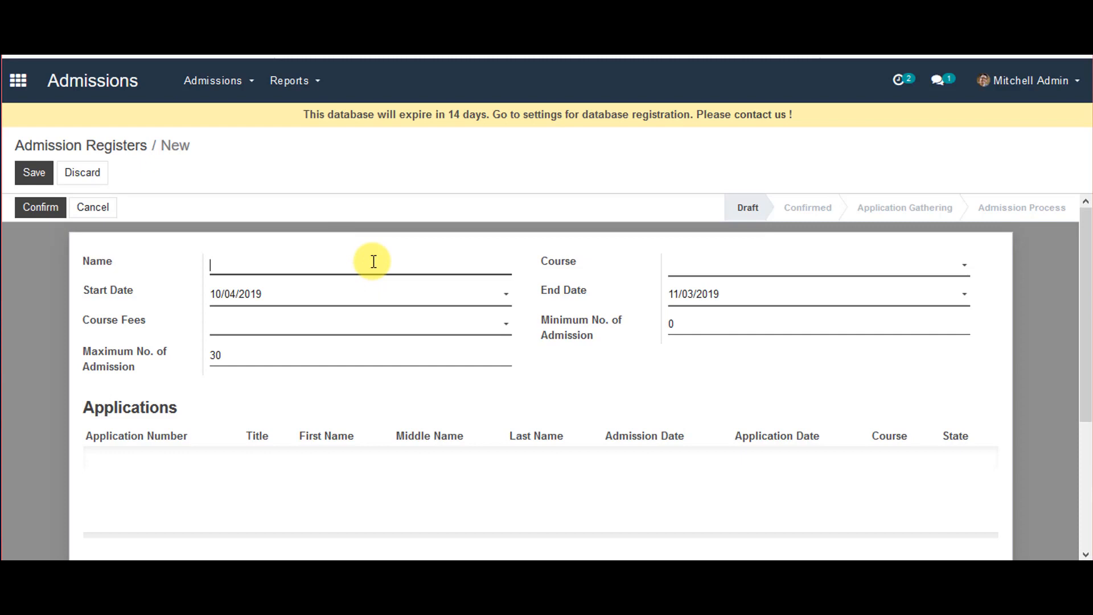
pyautogui.write('Bachelors')
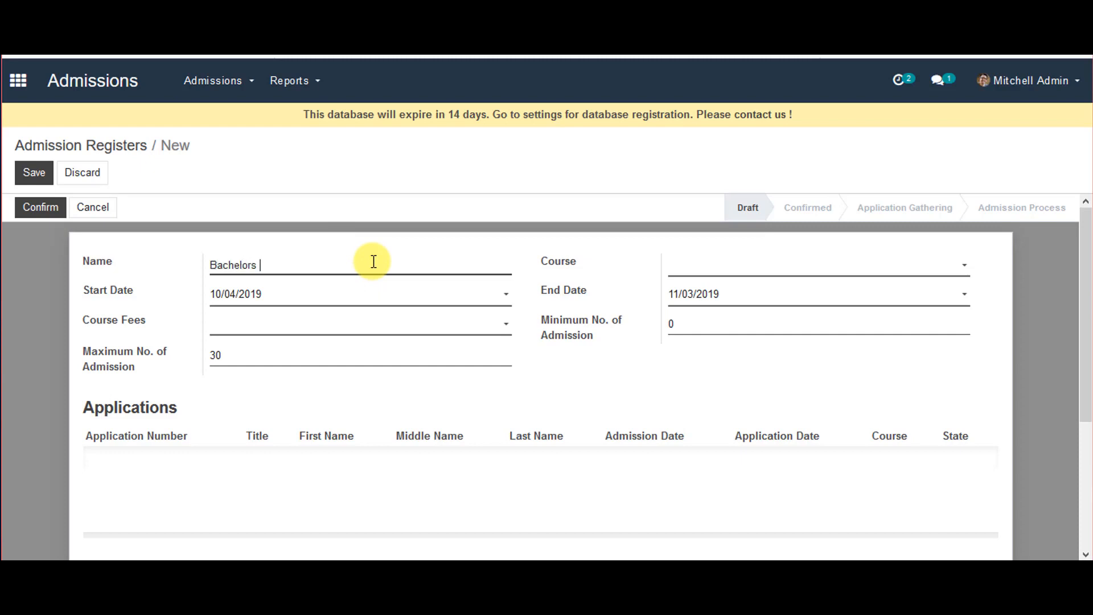
pyautogui.write('of Engin')
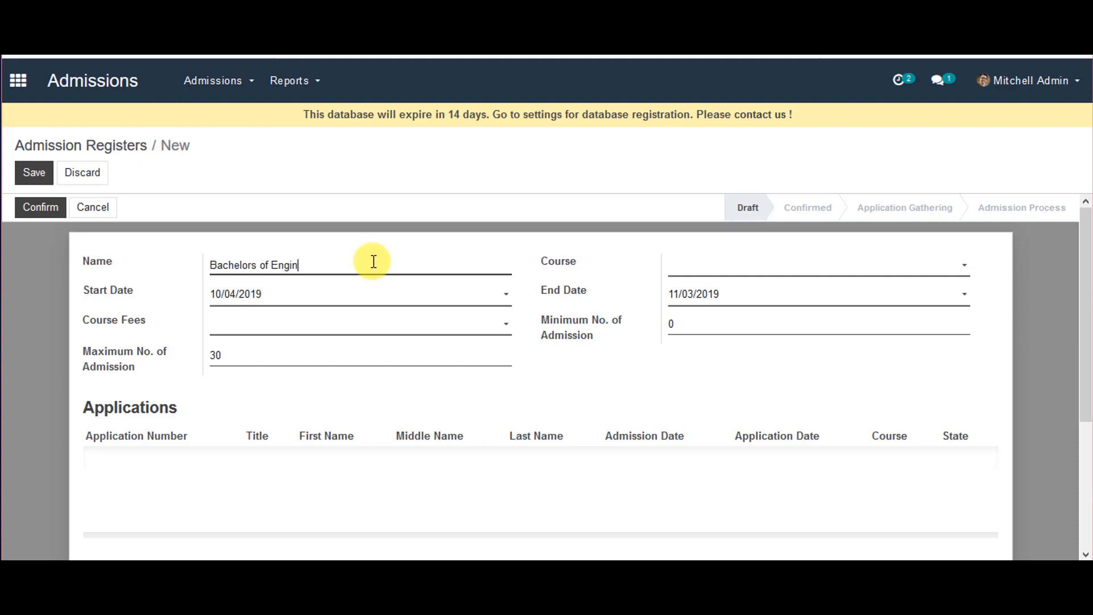
pyautogui.write('eering')
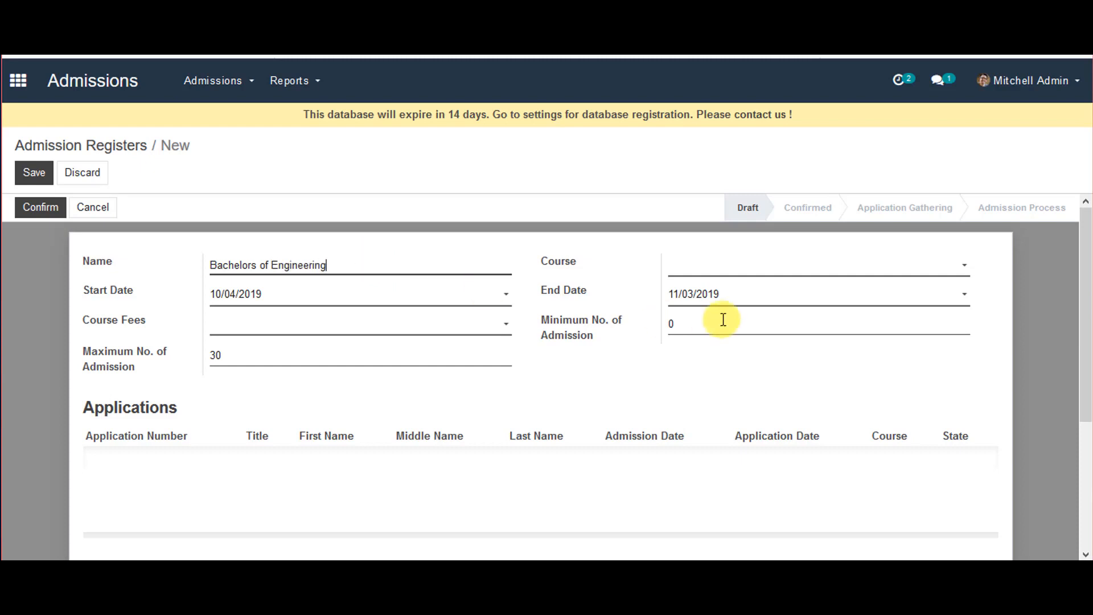
pyautogui.click(815, 264)
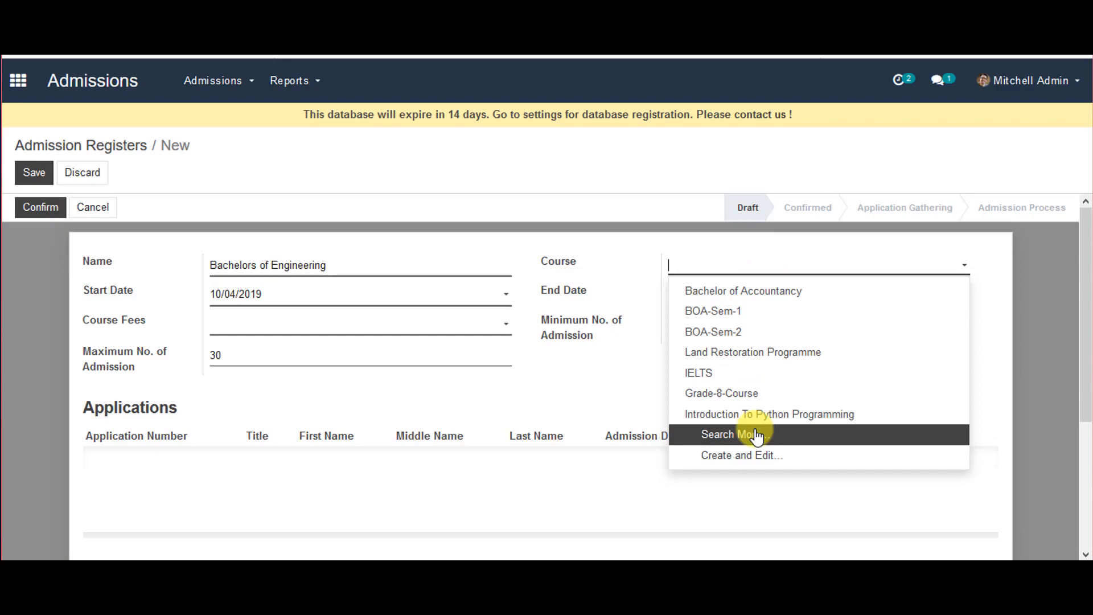
pyautogui.click(727, 434)
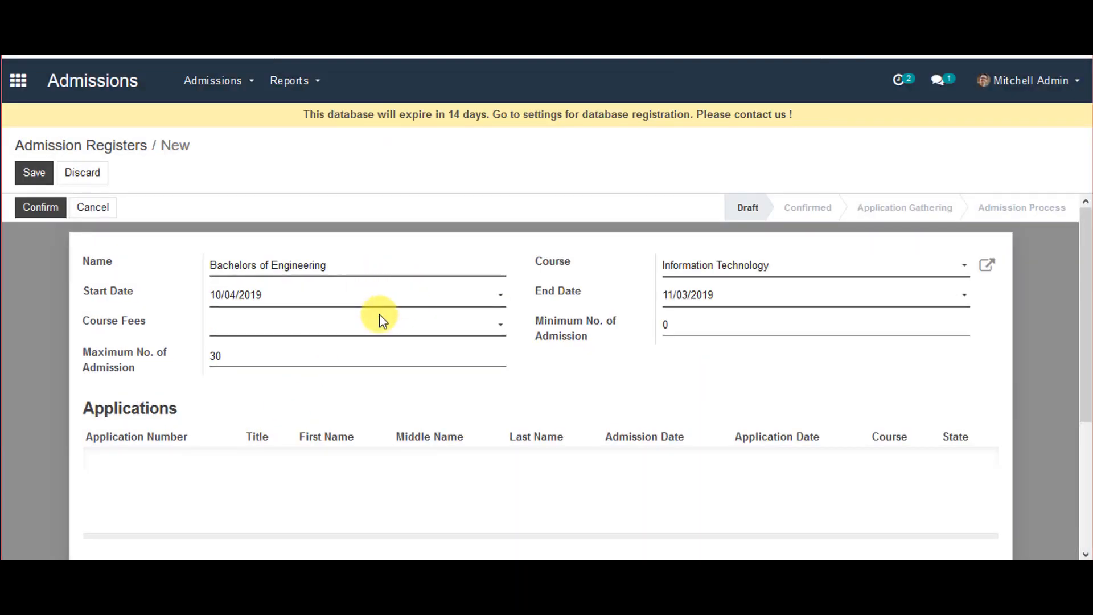
pyautogui.moveTo(359, 332)
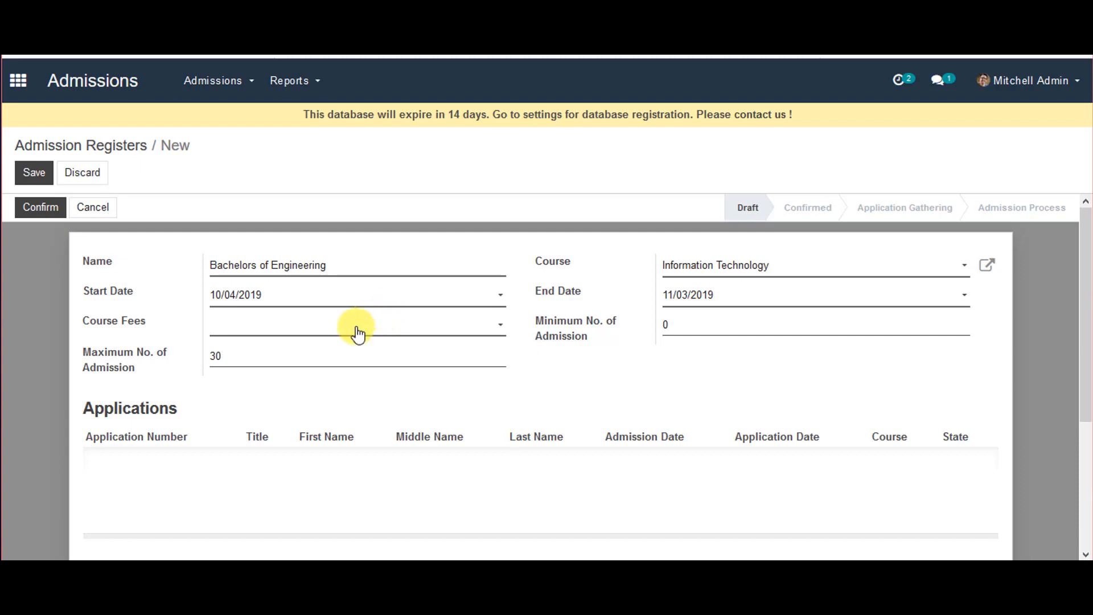
# Pick the Information Technology admission fees and set minimum admissions to 15
pyautogui.click(357, 323)
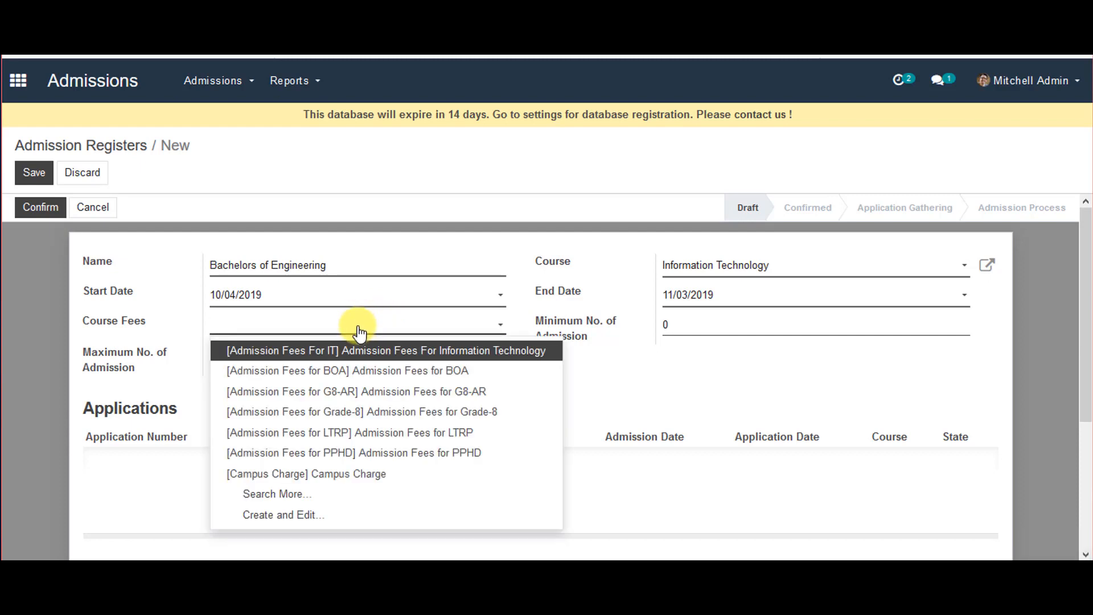
pyautogui.click(386, 351)
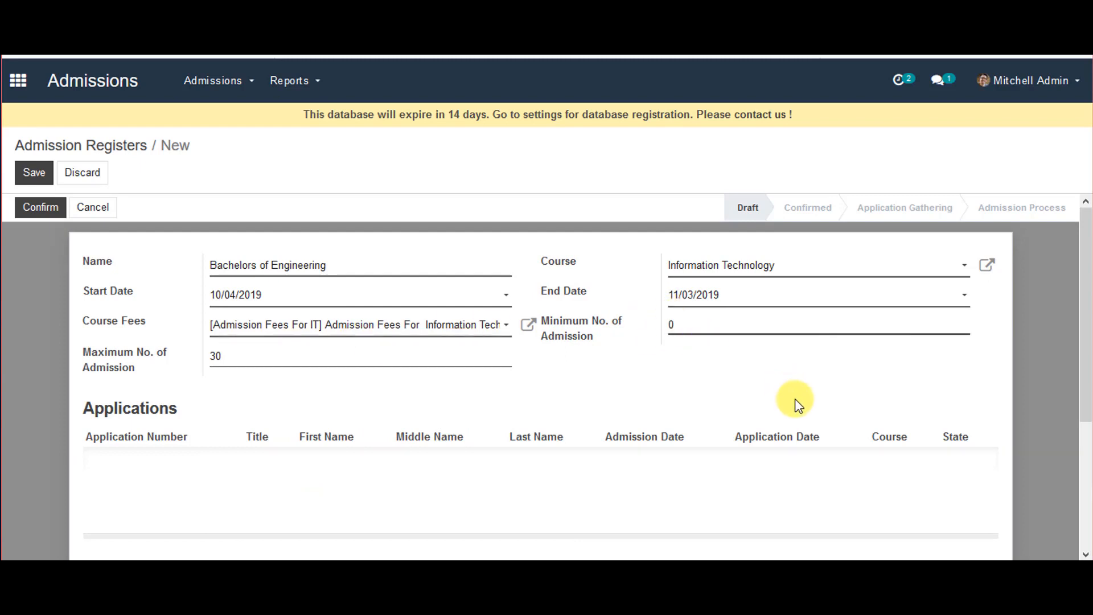
pyautogui.write('15')
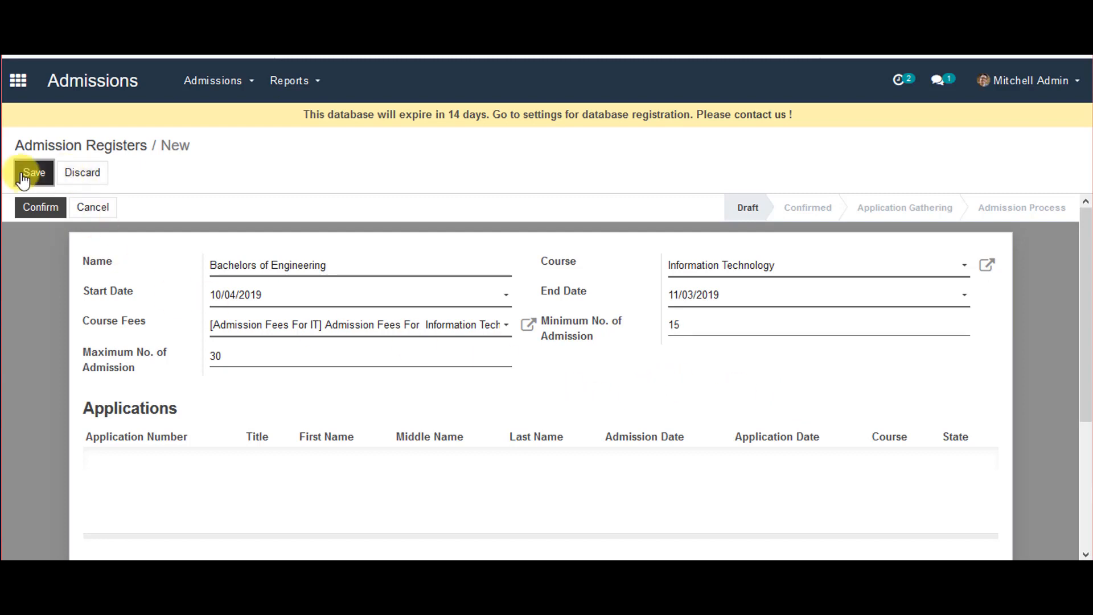
# Save the register, confirm it, and start application gathering
pyautogui.click(33, 171)
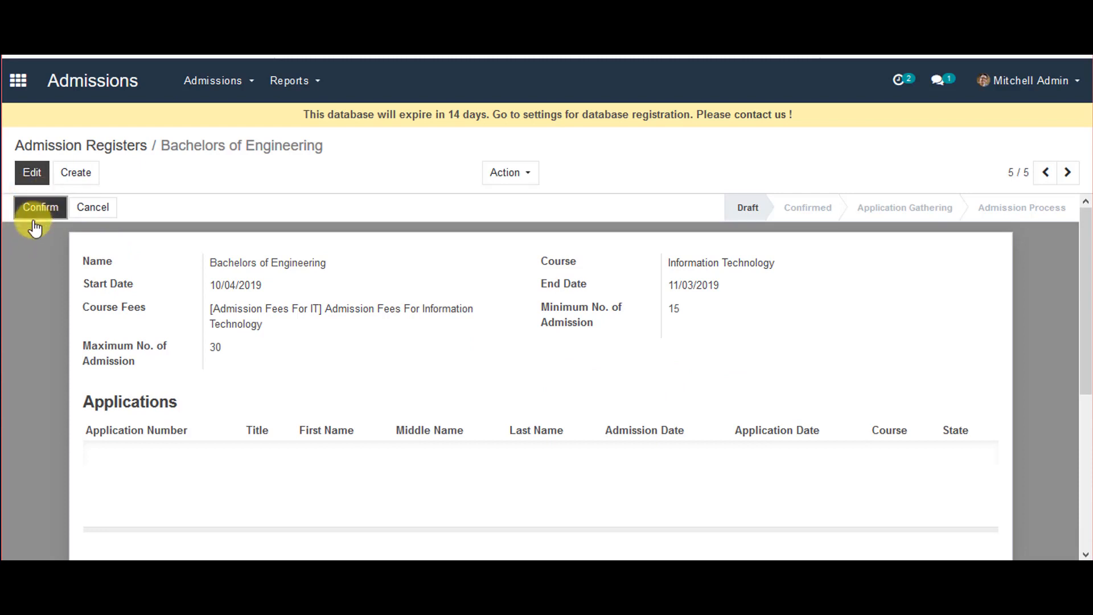
pyautogui.click(40, 207)
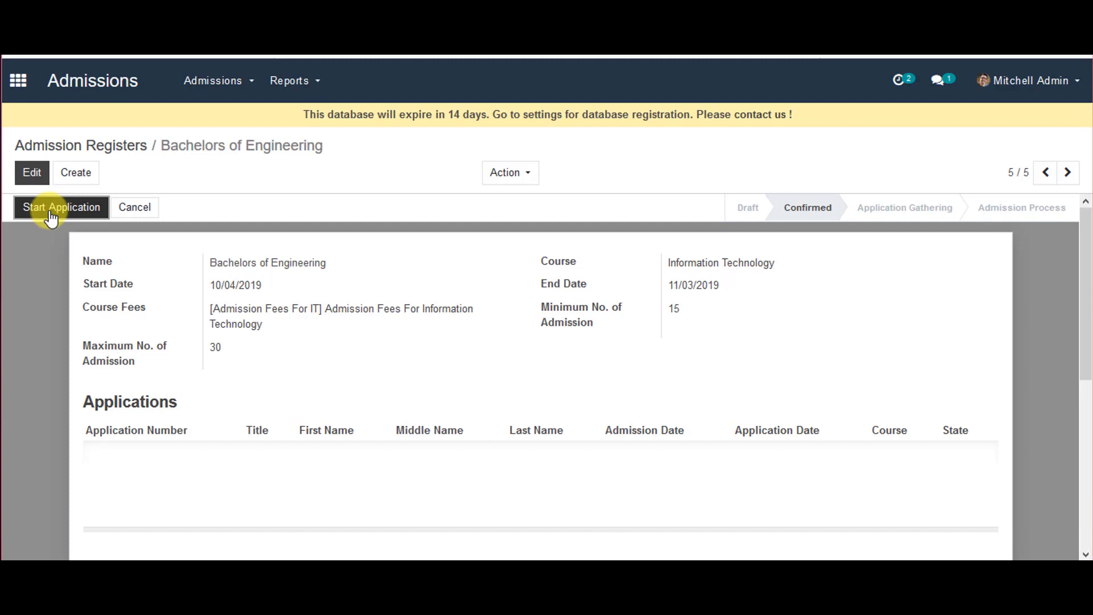
pyautogui.click(61, 208)
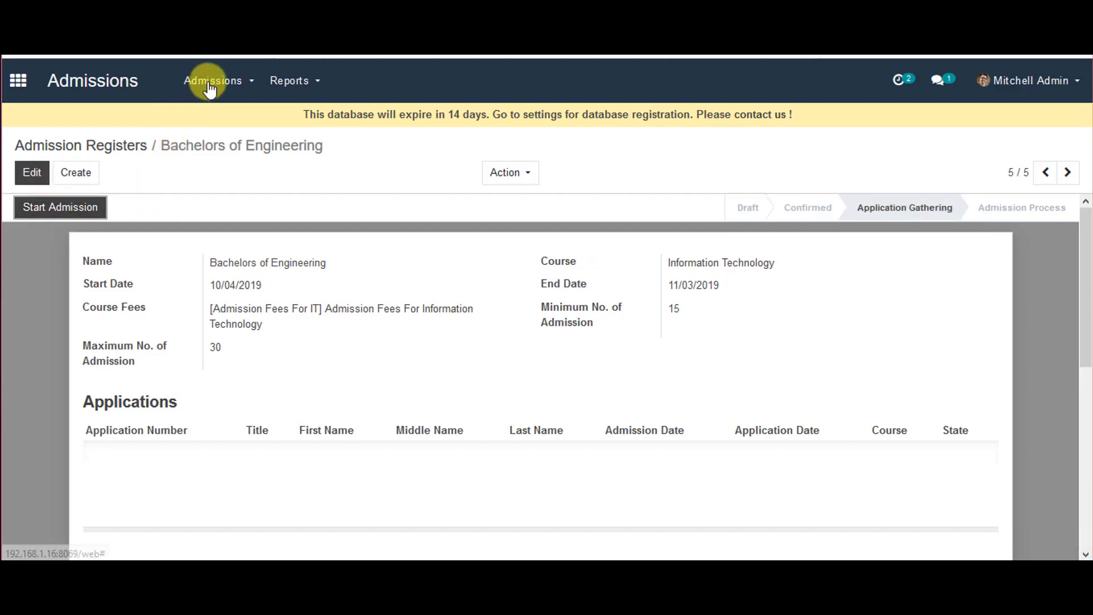
pyautogui.click(212, 80)
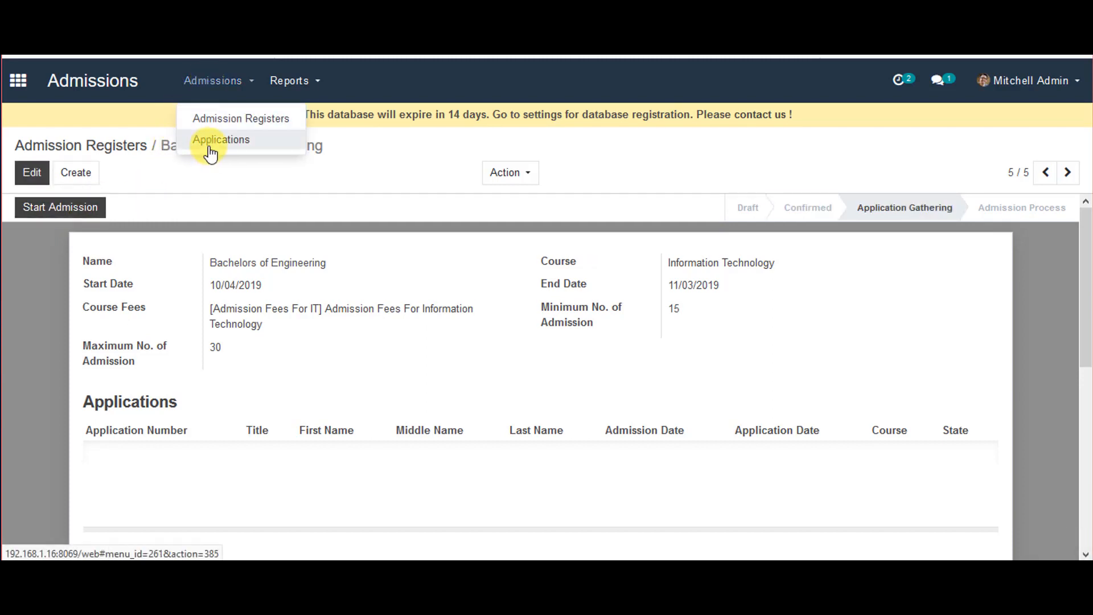
# Create a new registration from the student applications list
pyautogui.click(220, 139)
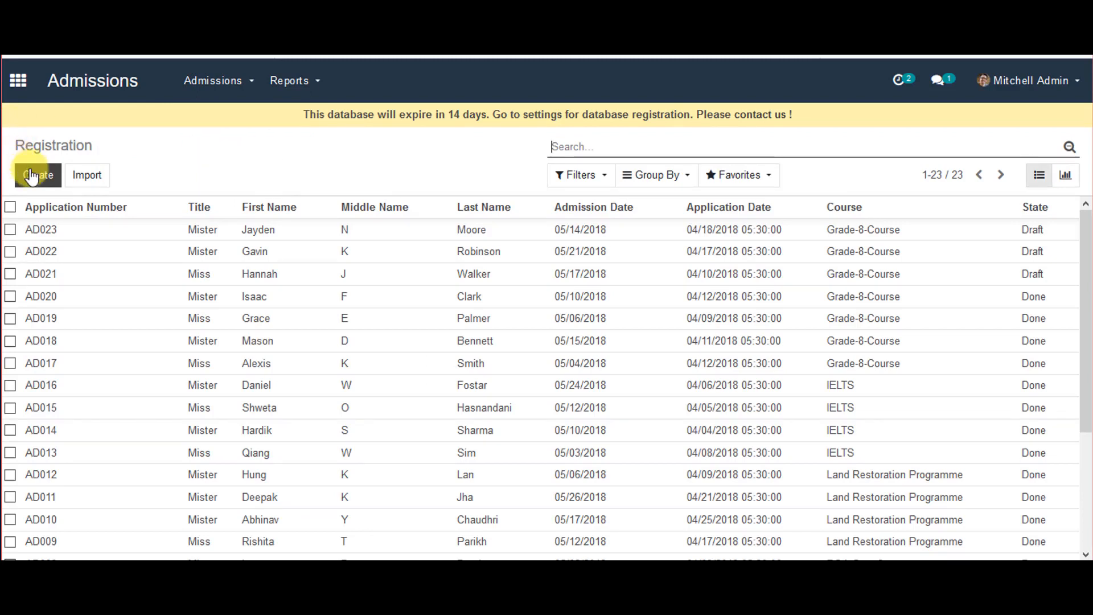
pyautogui.click(37, 175)
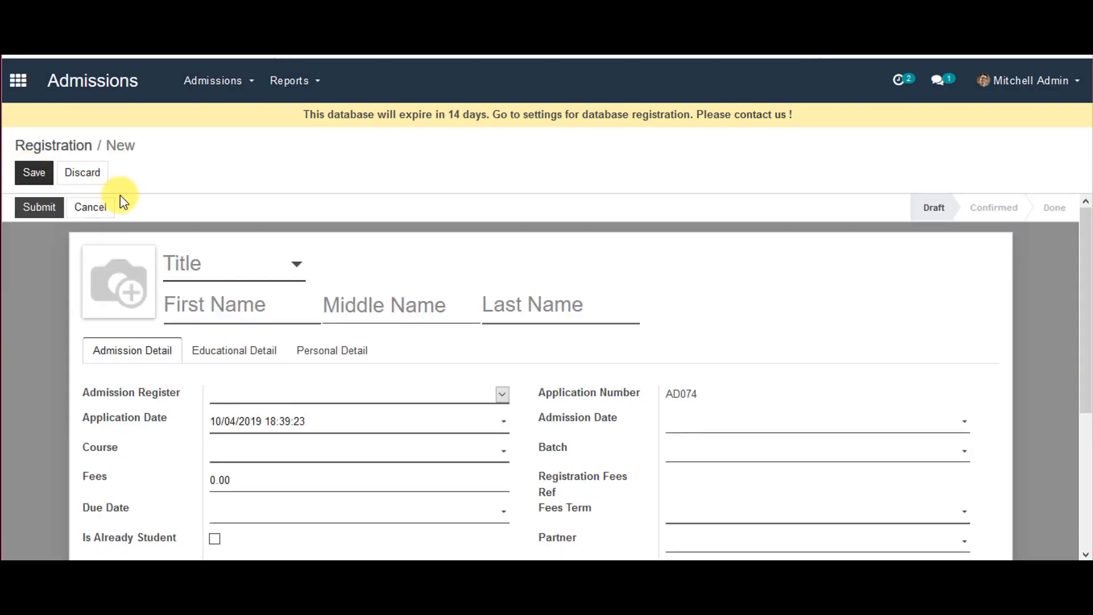
pyautogui.click(230, 264)
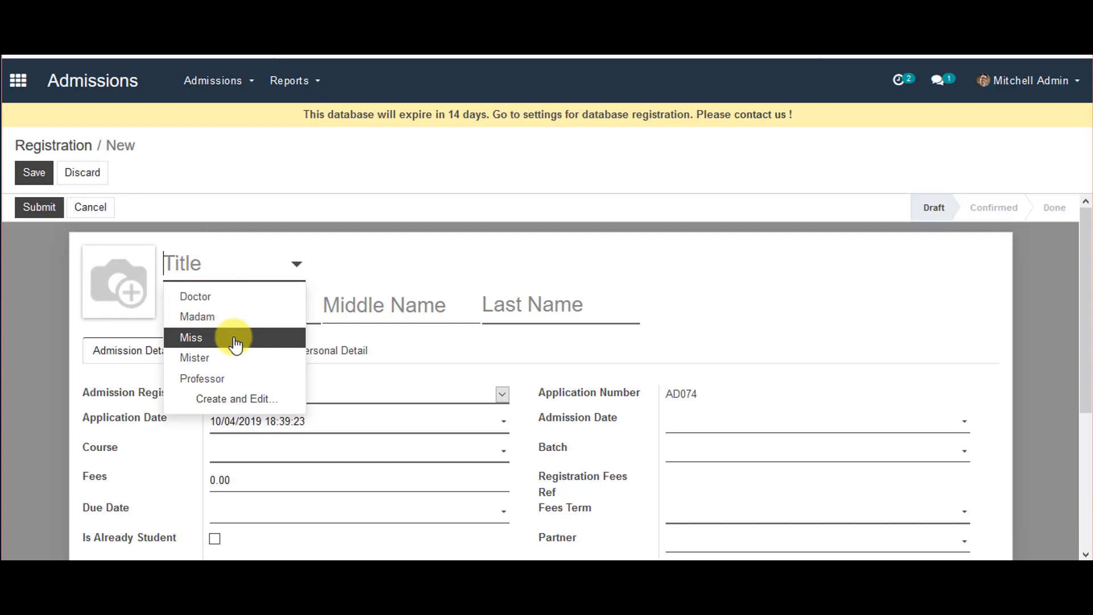
pyautogui.click(191, 338)
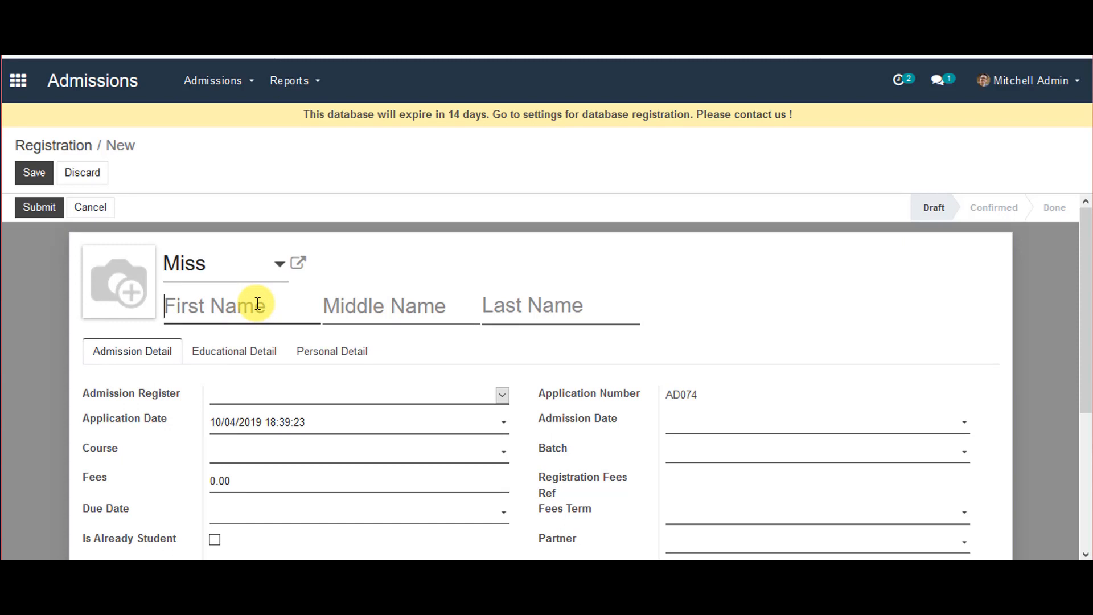
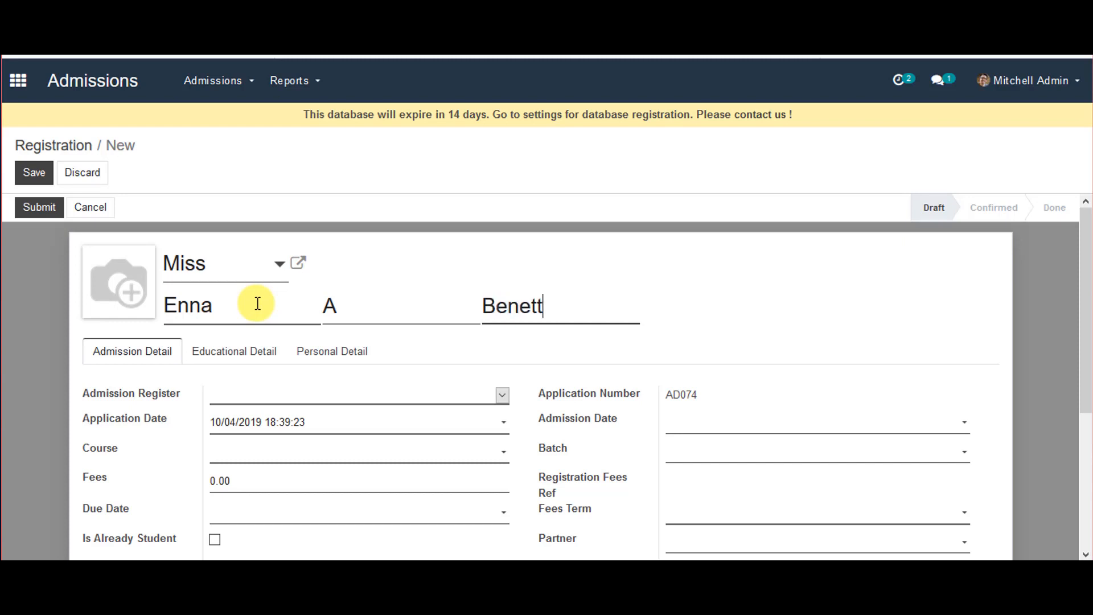
pyautogui.moveTo(303, 388)
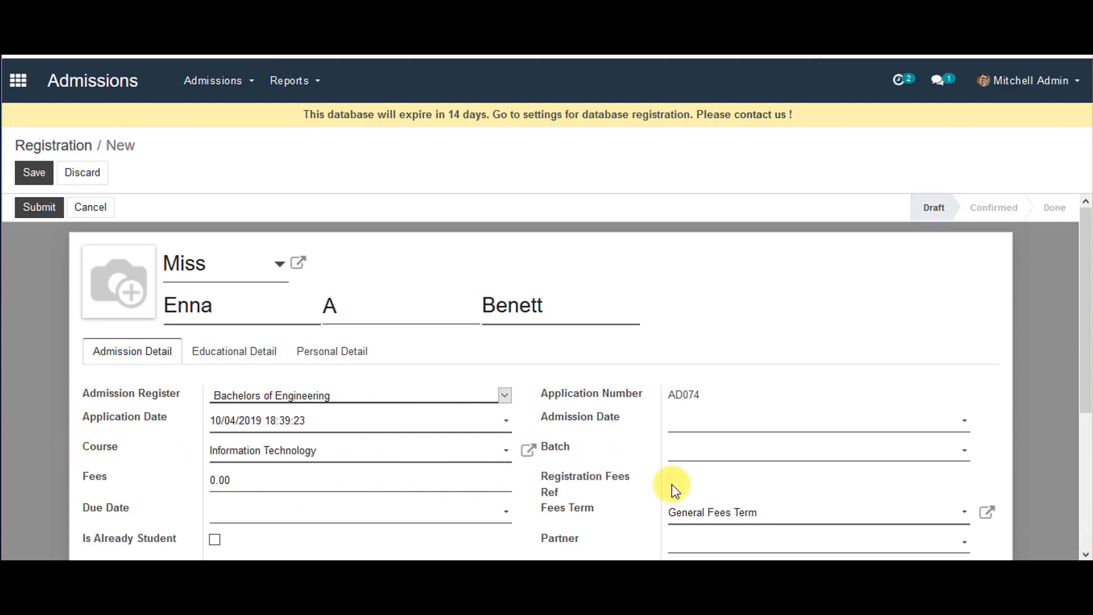
# Assign the IT-Sem1 batch to the application
pyautogui.click(815, 449)
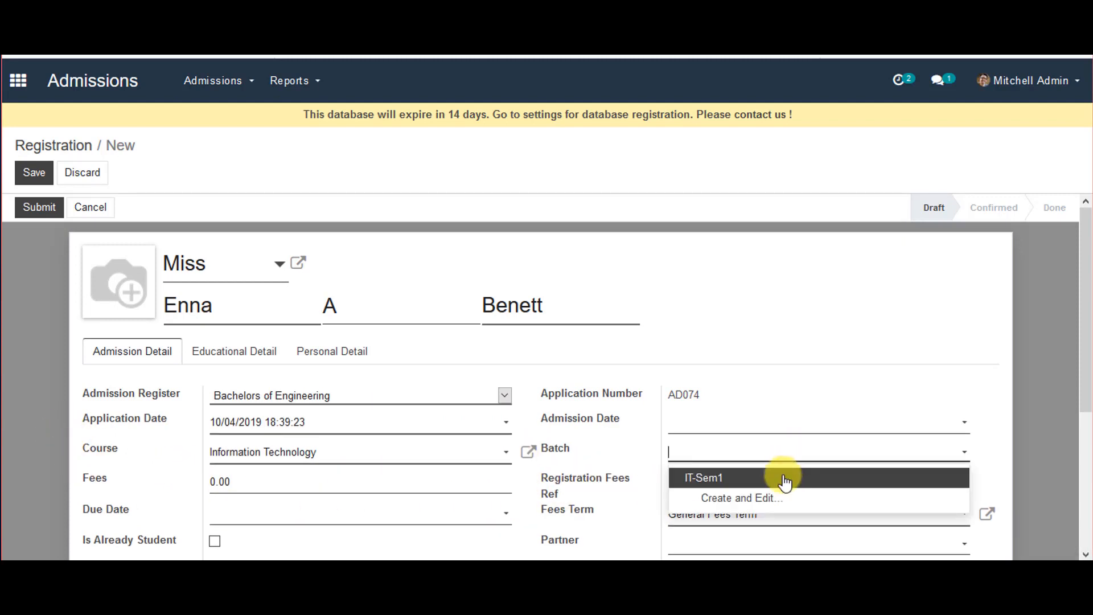
pyautogui.click(704, 478)
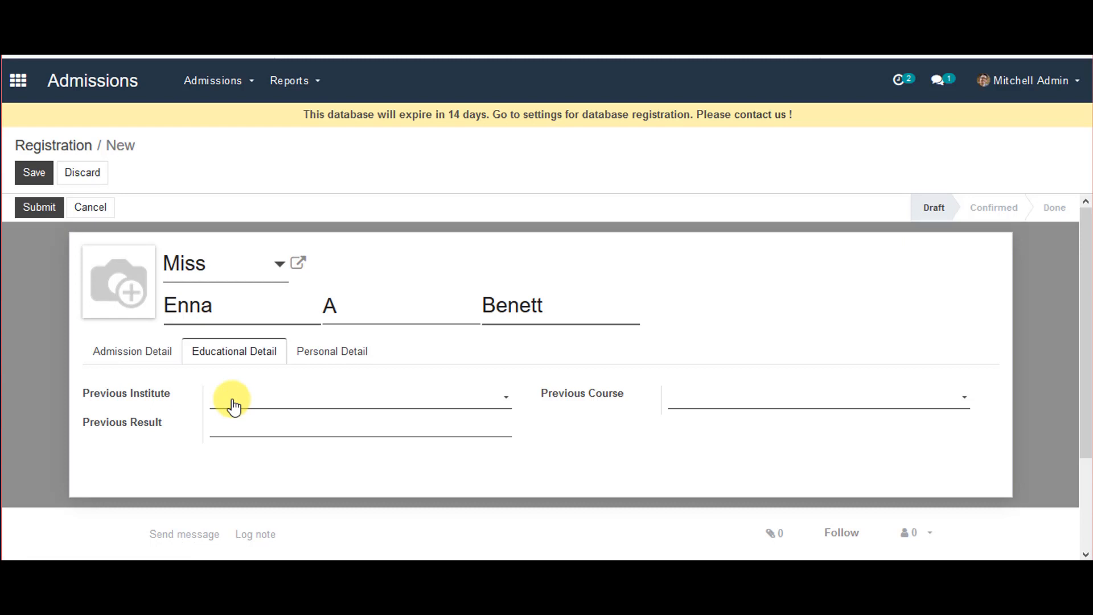
pyautogui.click(332, 351)
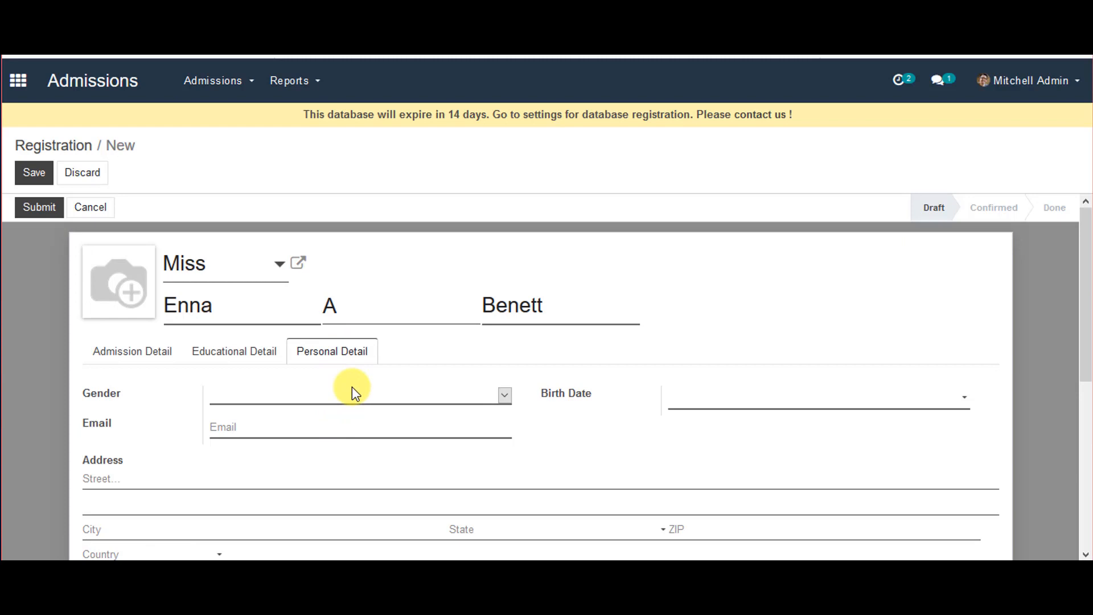
pyautogui.click(359, 395)
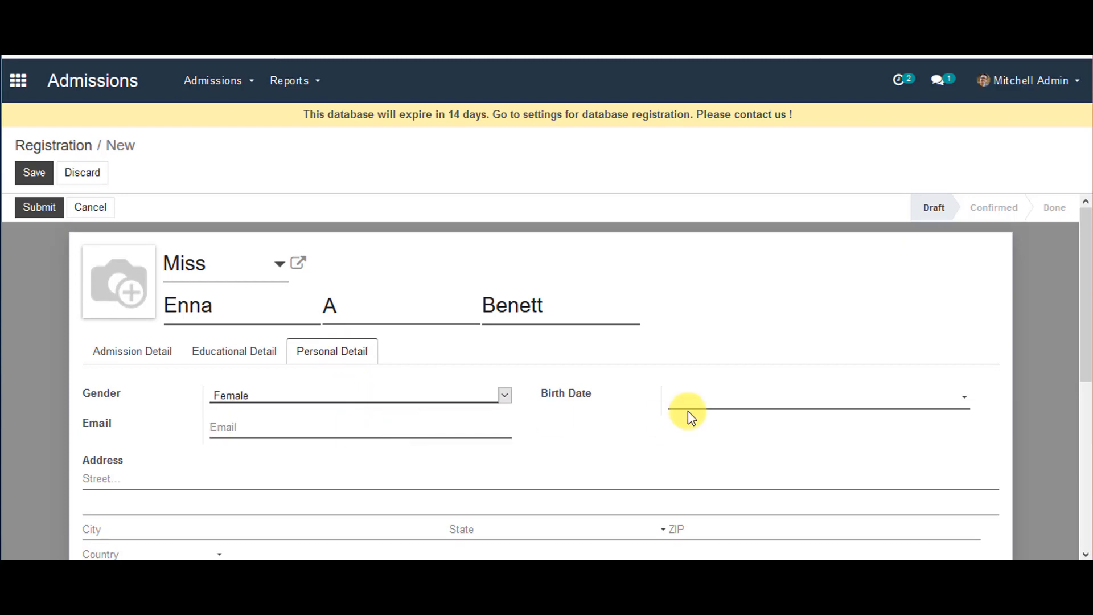
pyautogui.moveTo(737, 398)
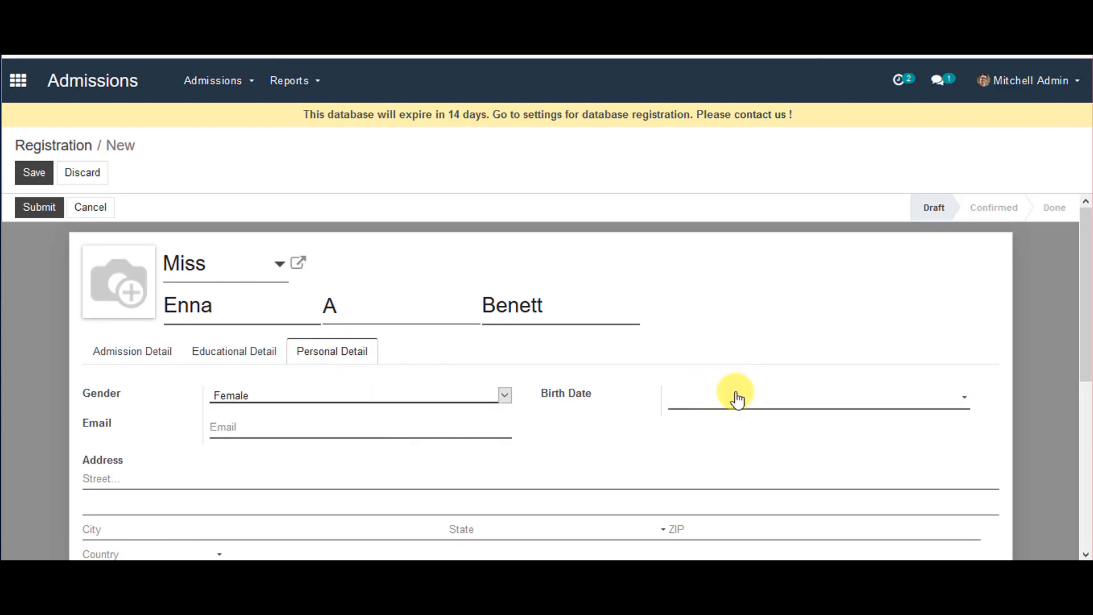
pyautogui.click(815, 397)
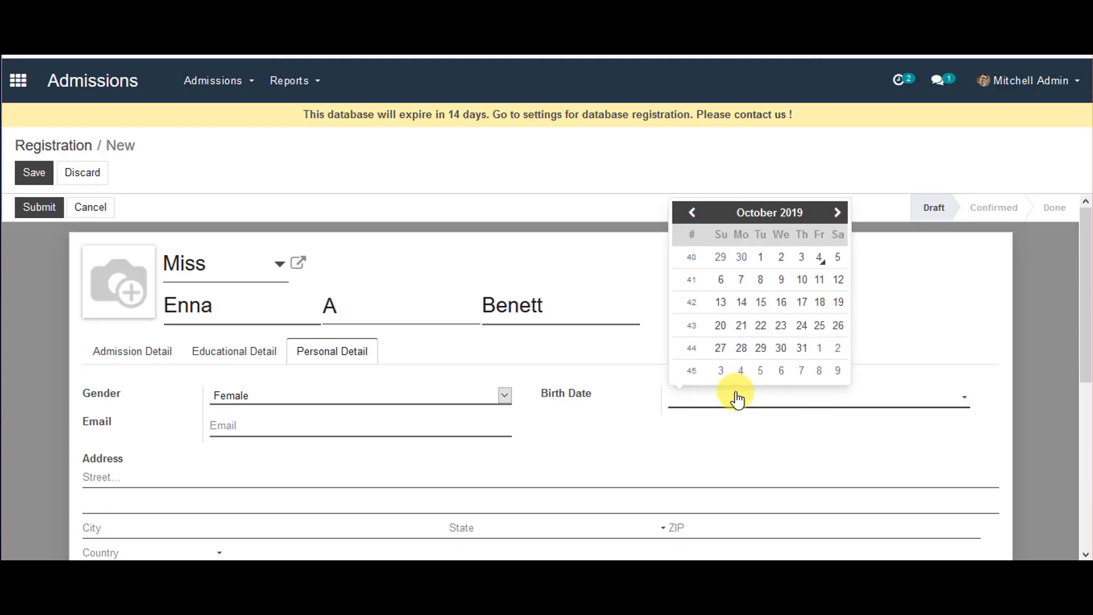
pyautogui.write('06/06/1997')
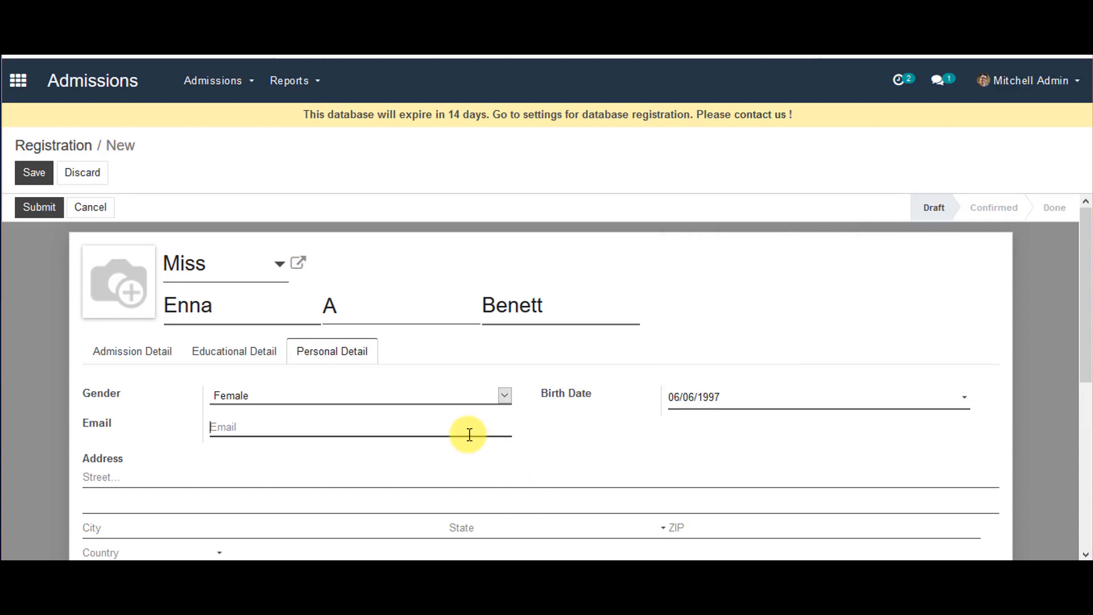
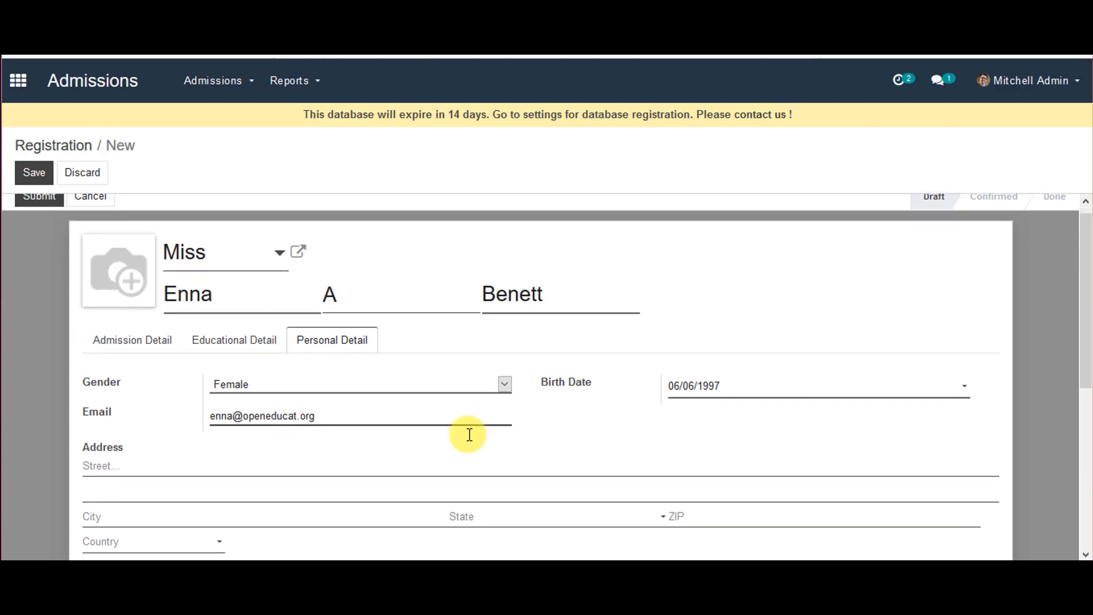
# Enter city Toronto and state Ontario (CA) in the address
pyautogui.scroll(-3)
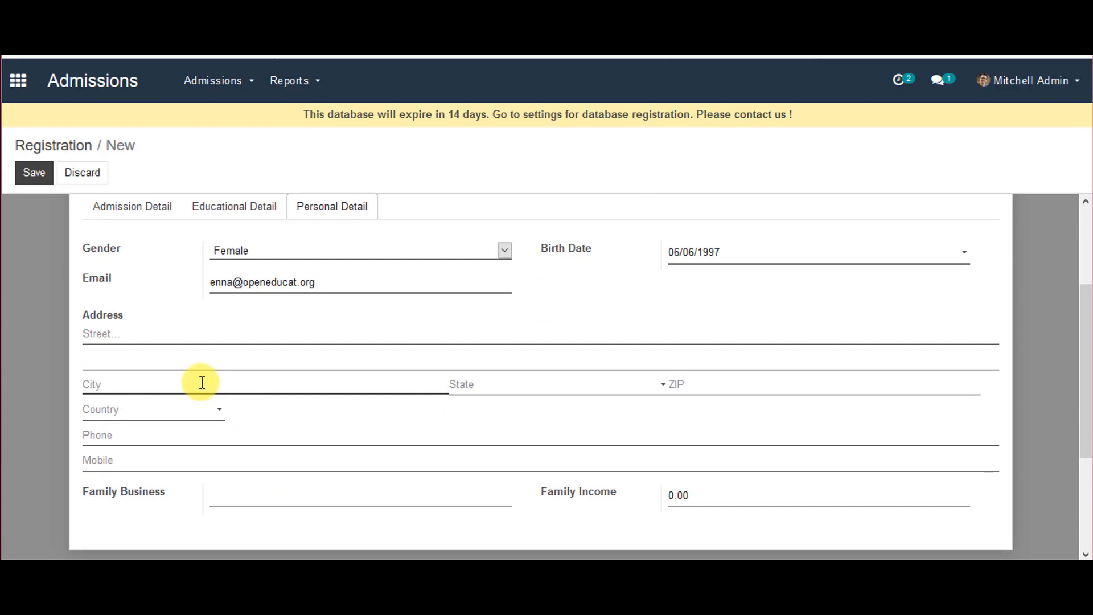
pyautogui.write('toronto')
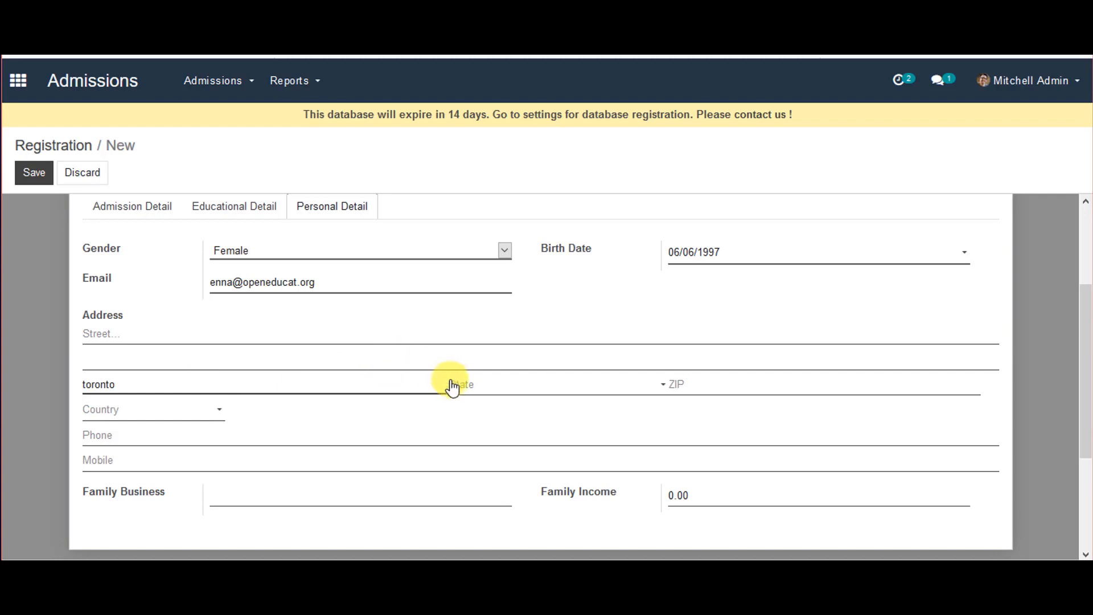
pyautogui.click(453, 384)
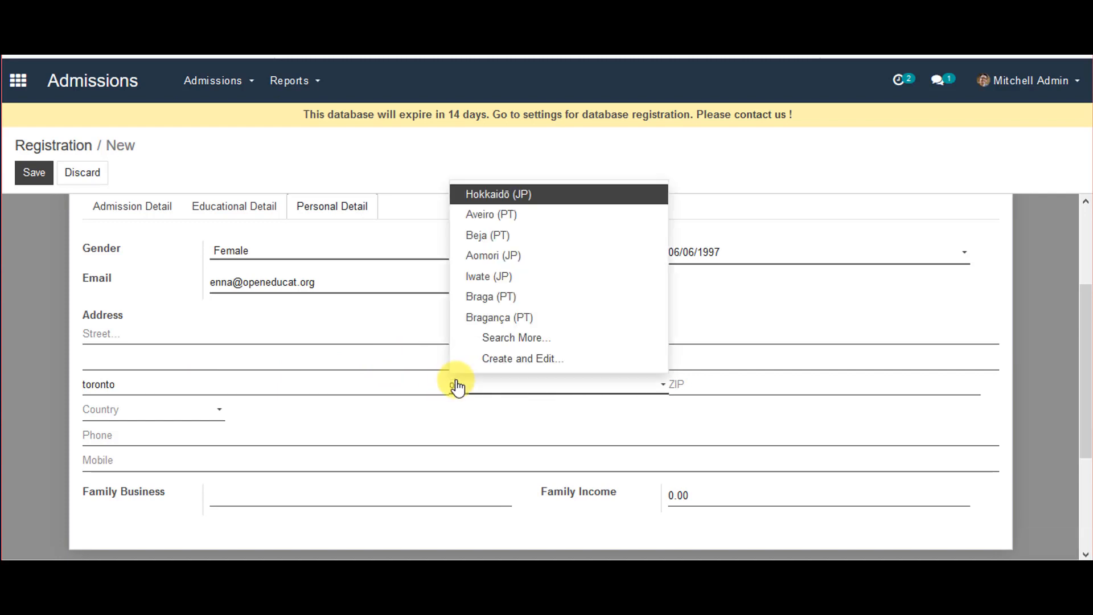
pyautogui.write('on')
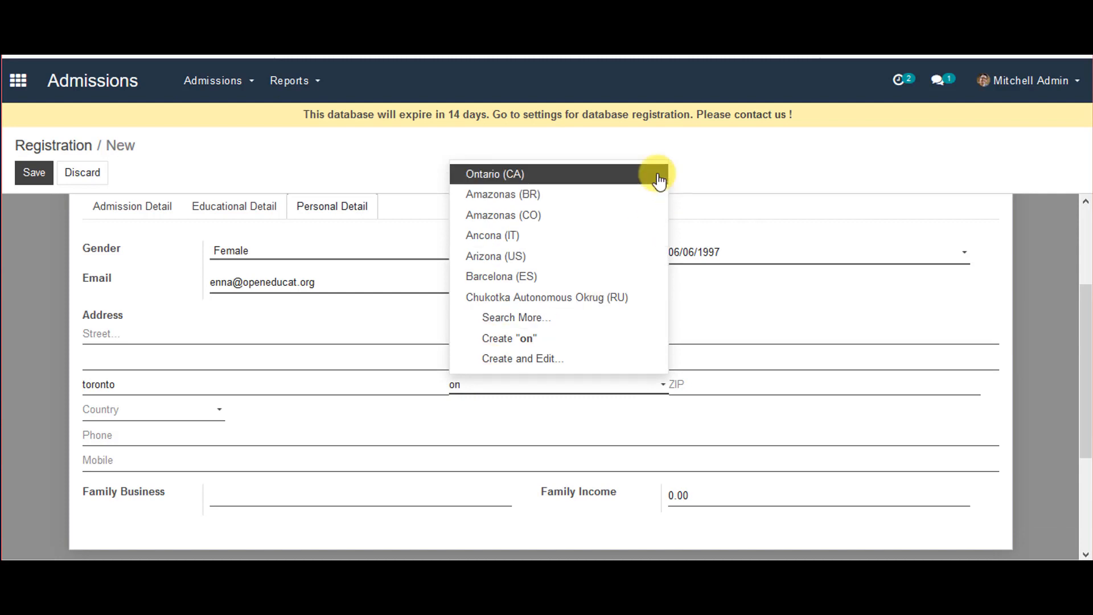
pyautogui.click(494, 174)
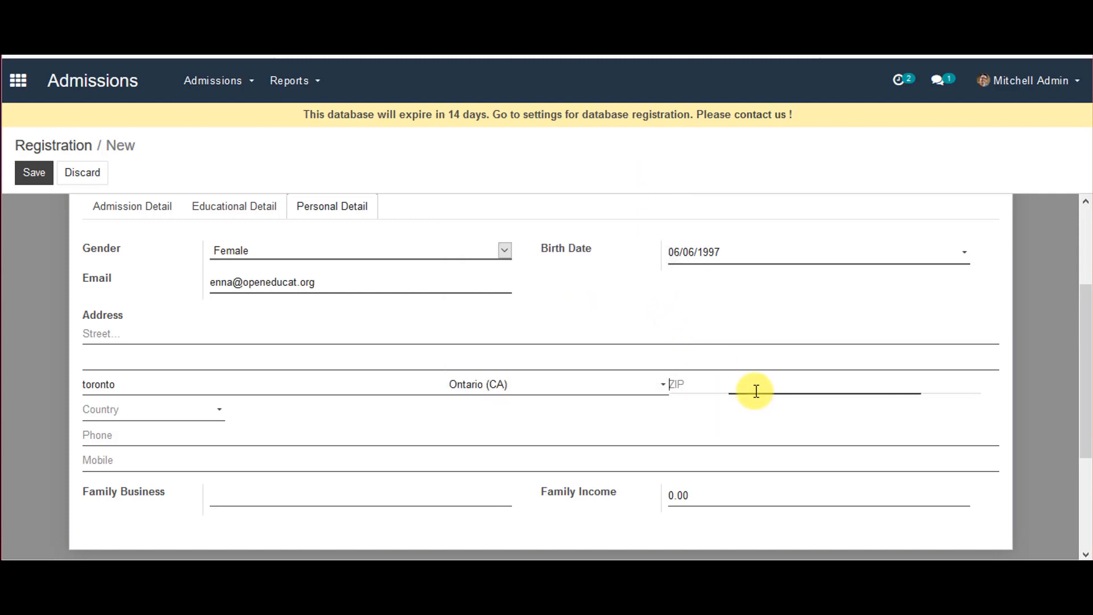
# Fill in the ZIP code and phone number fields
pyautogui.write('1234')
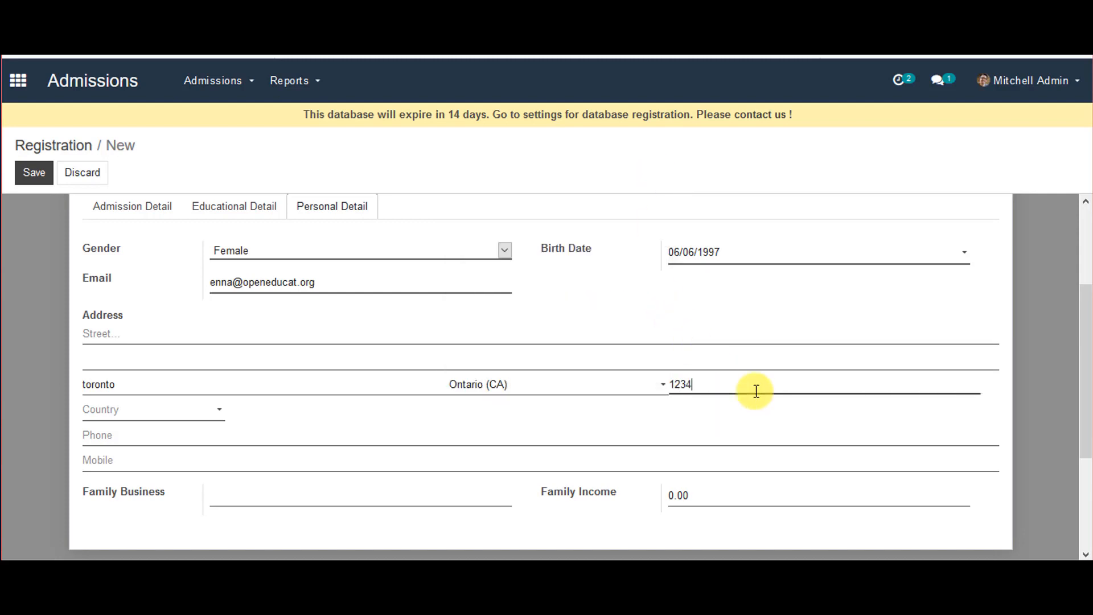
pyautogui.write('5678')
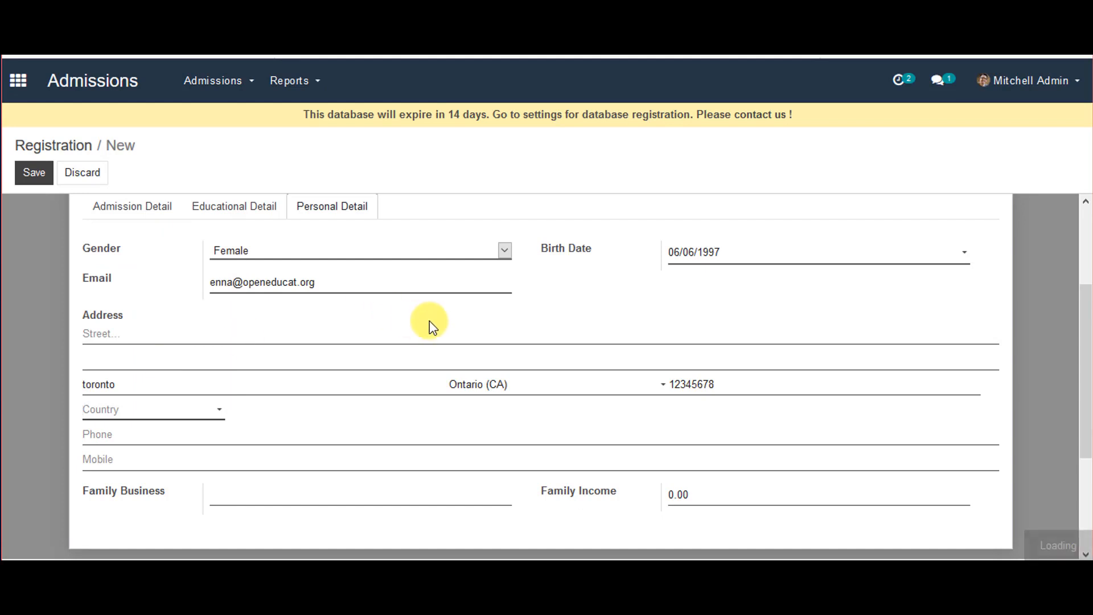
pyautogui.click(153, 409)
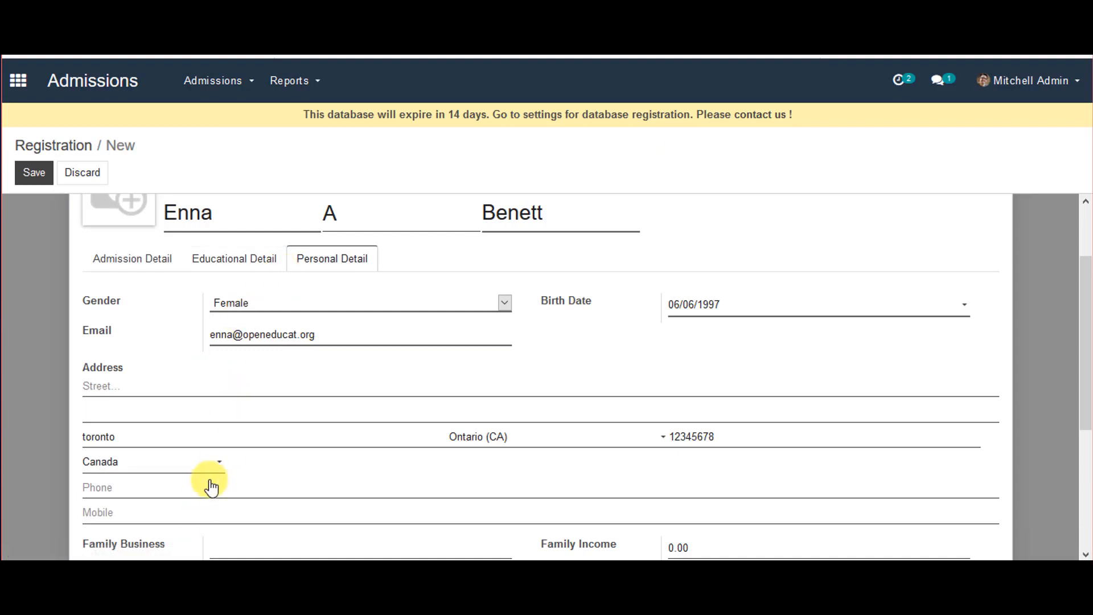
pyautogui.write('12345678')
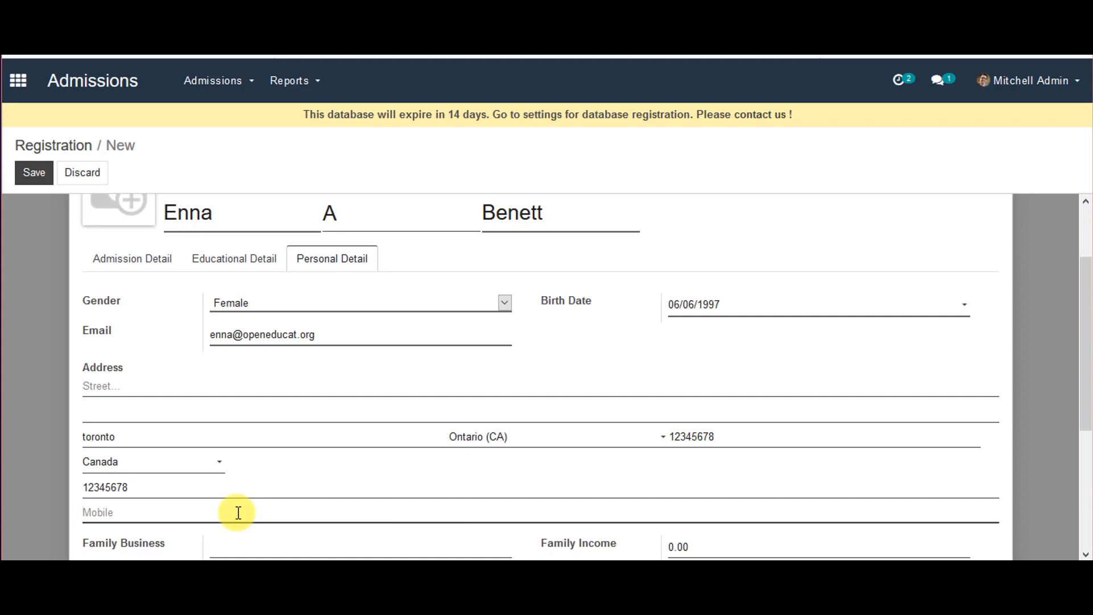
pyautogui.write('12')
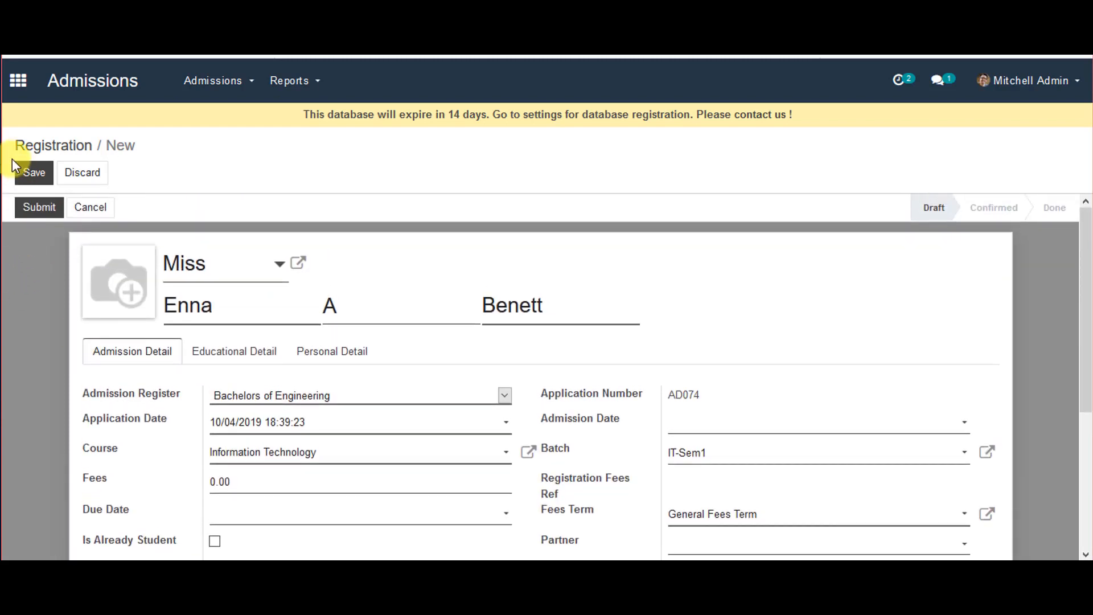
# Save the application and submit it
pyautogui.click(34, 172)
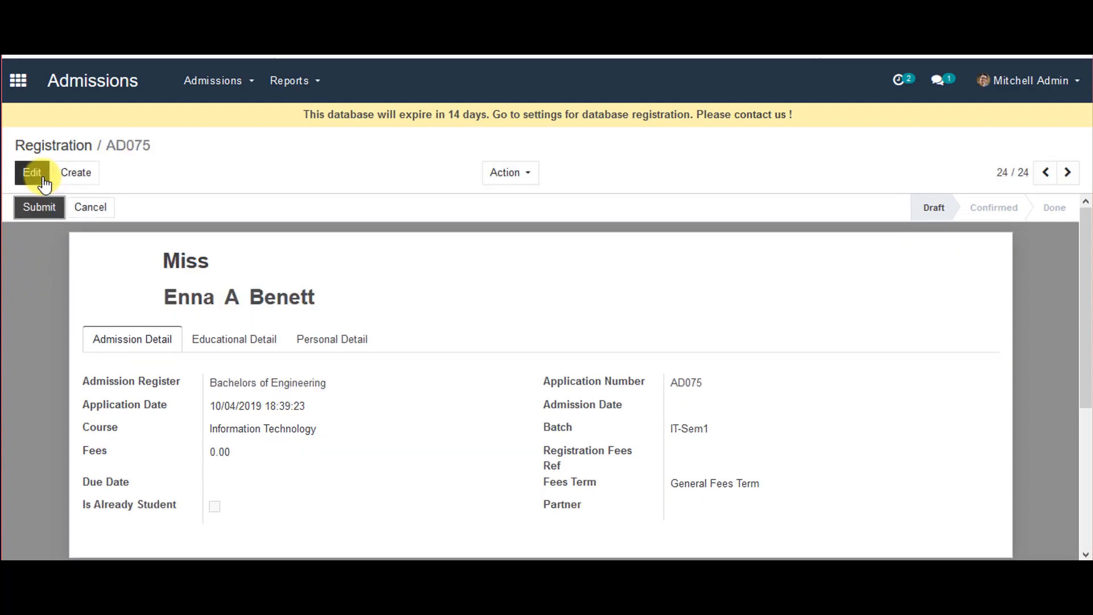
pyautogui.click(38, 207)
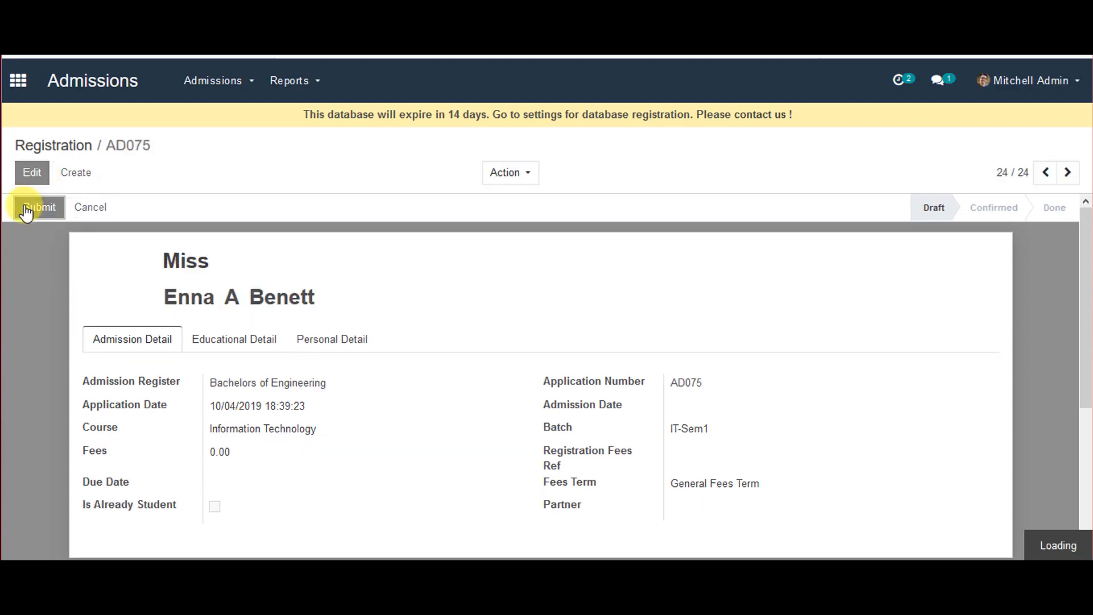
pyautogui.click(40, 207)
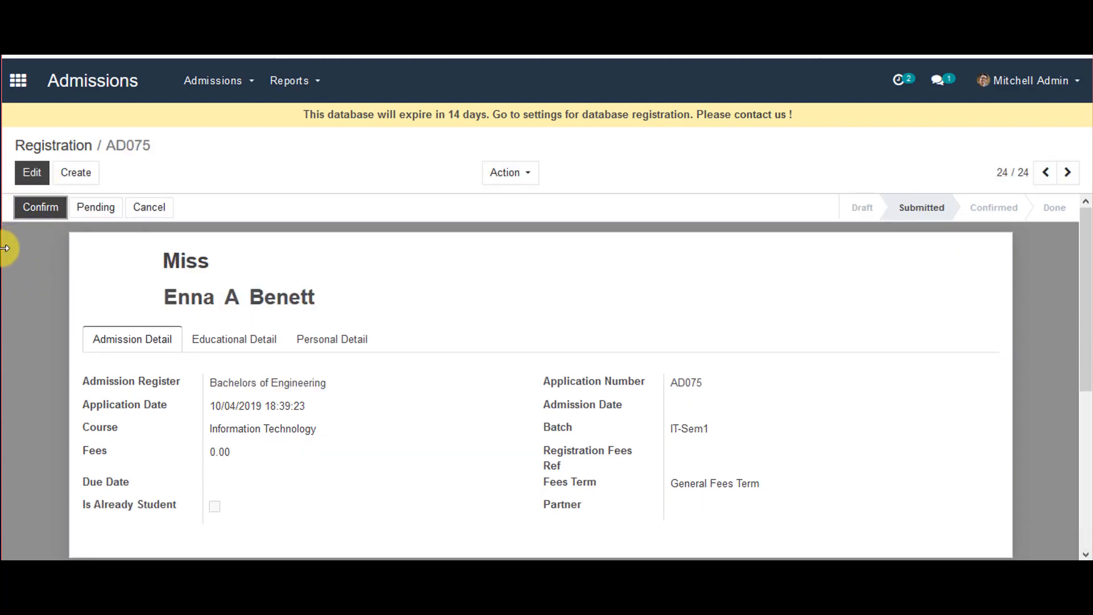
pyautogui.moveTo(80, 279)
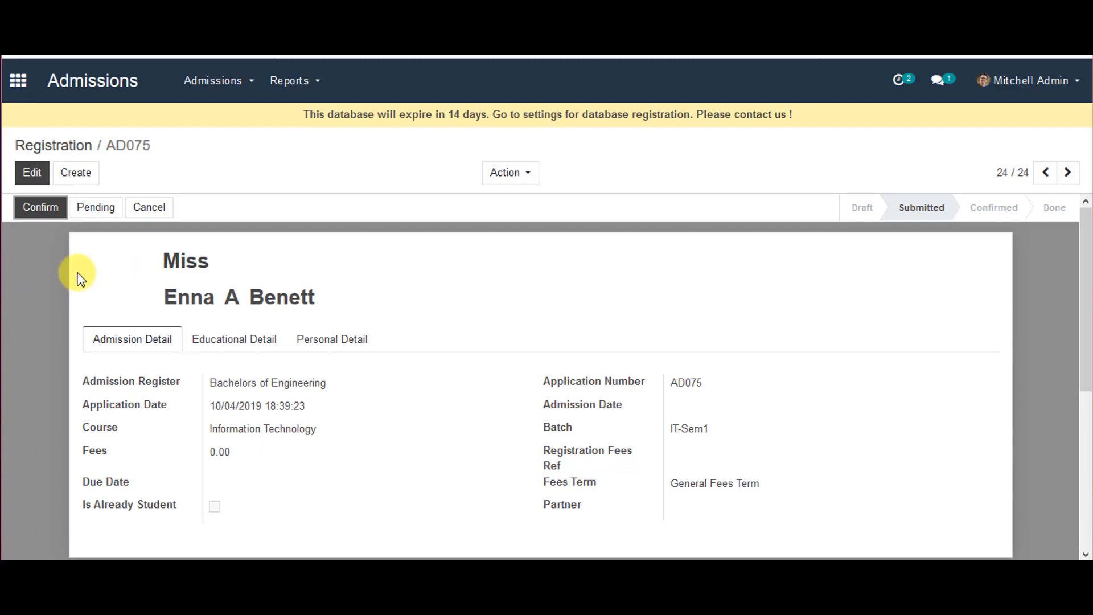
pyautogui.moveTo(76, 280)
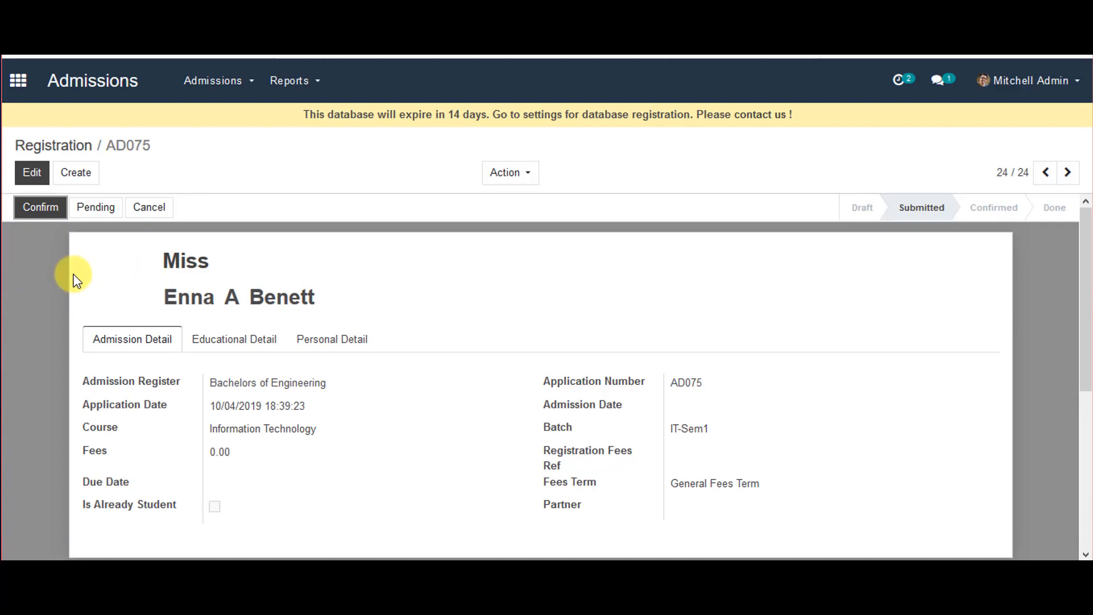
pyautogui.moveTo(96, 208)
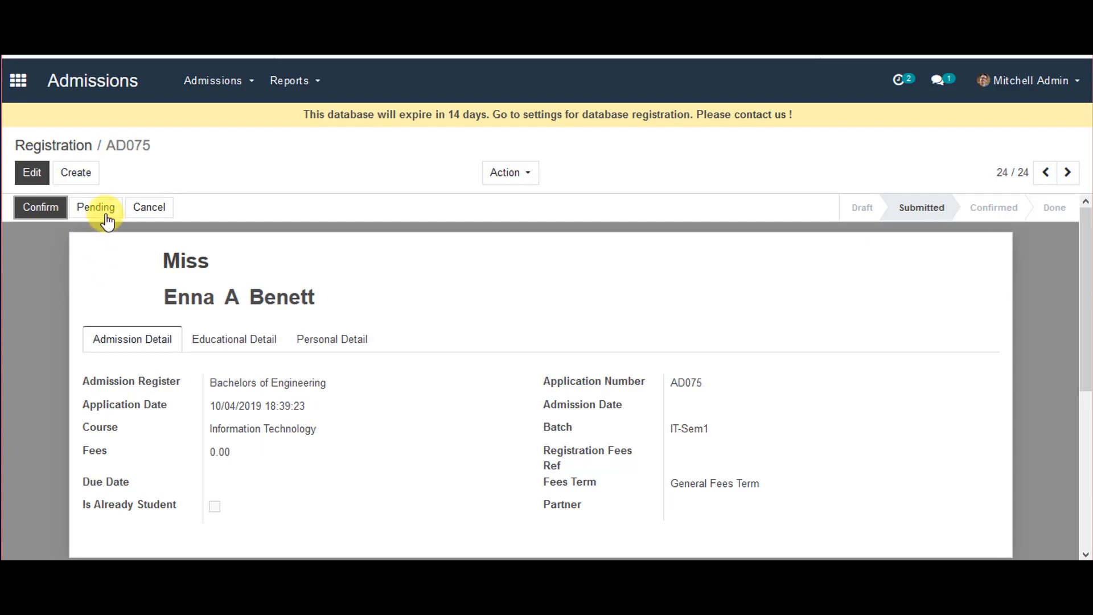
# Move AD075 to Pending, cancel it, then set it back to Draft
pyautogui.click(95, 207)
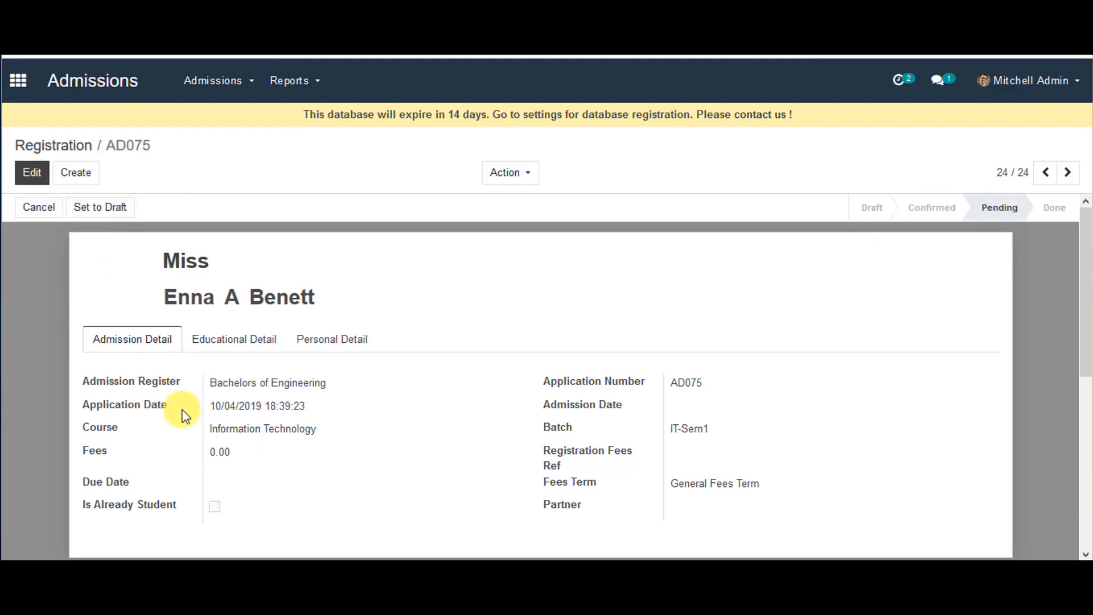
pyautogui.moveTo(198, 394)
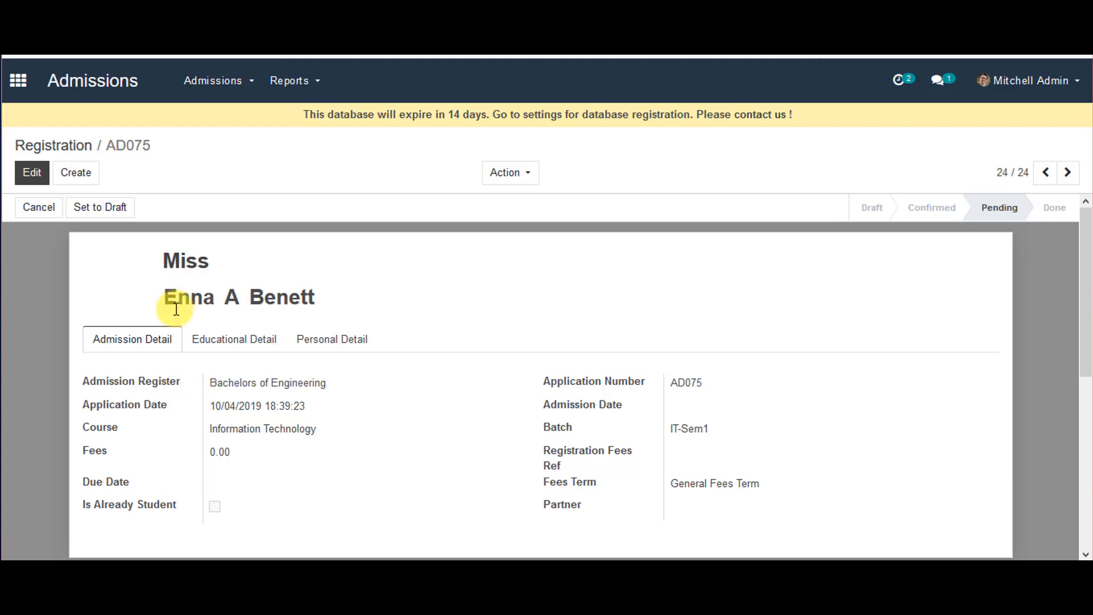
pyautogui.moveTo(162, 322)
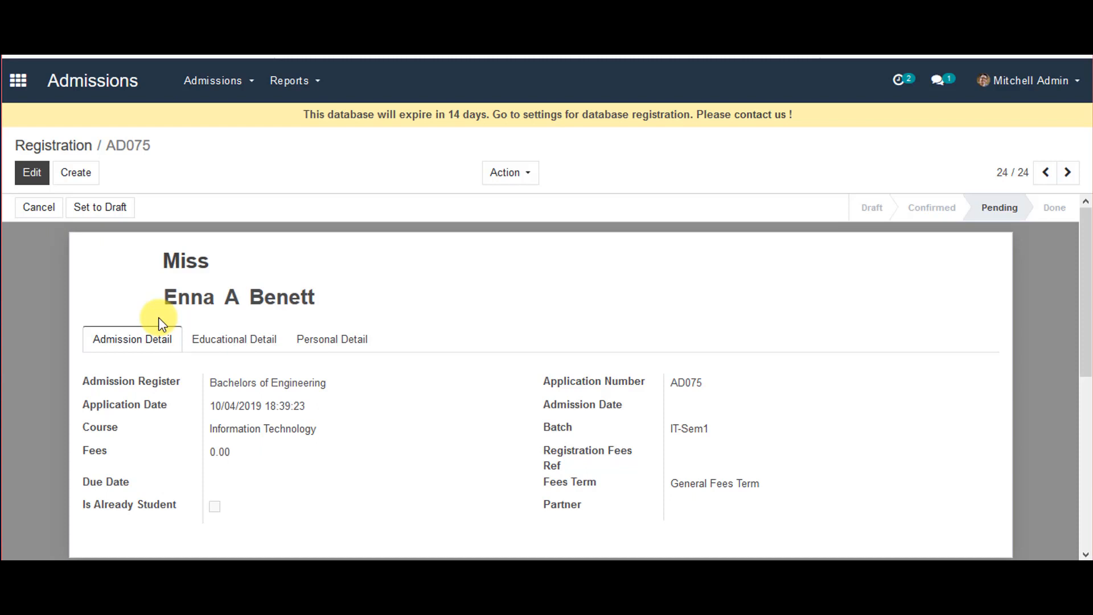
pyautogui.click(38, 207)
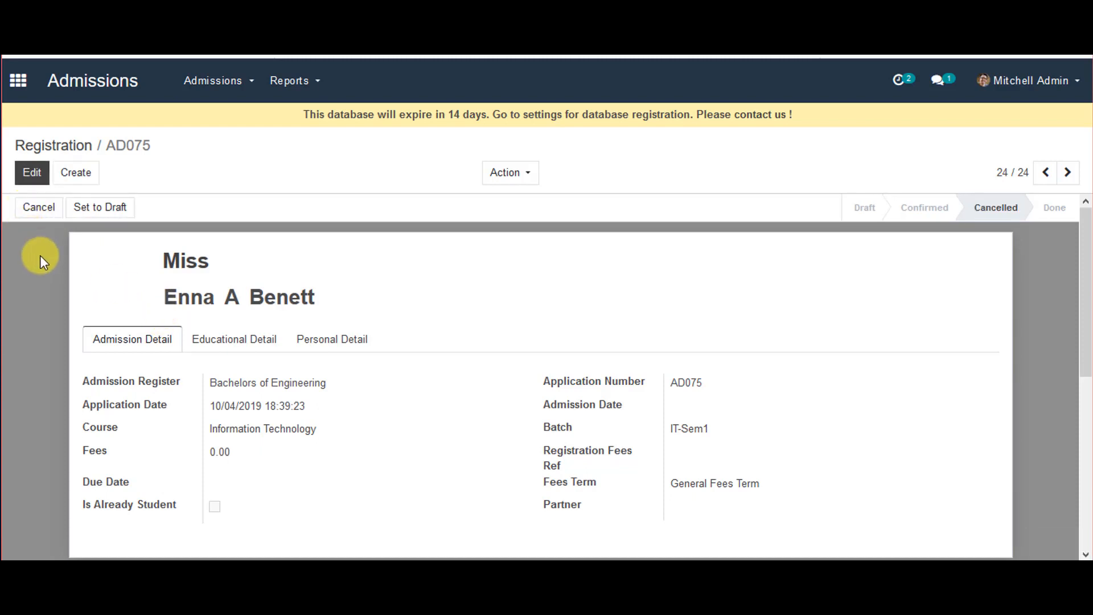
pyautogui.click(100, 208)
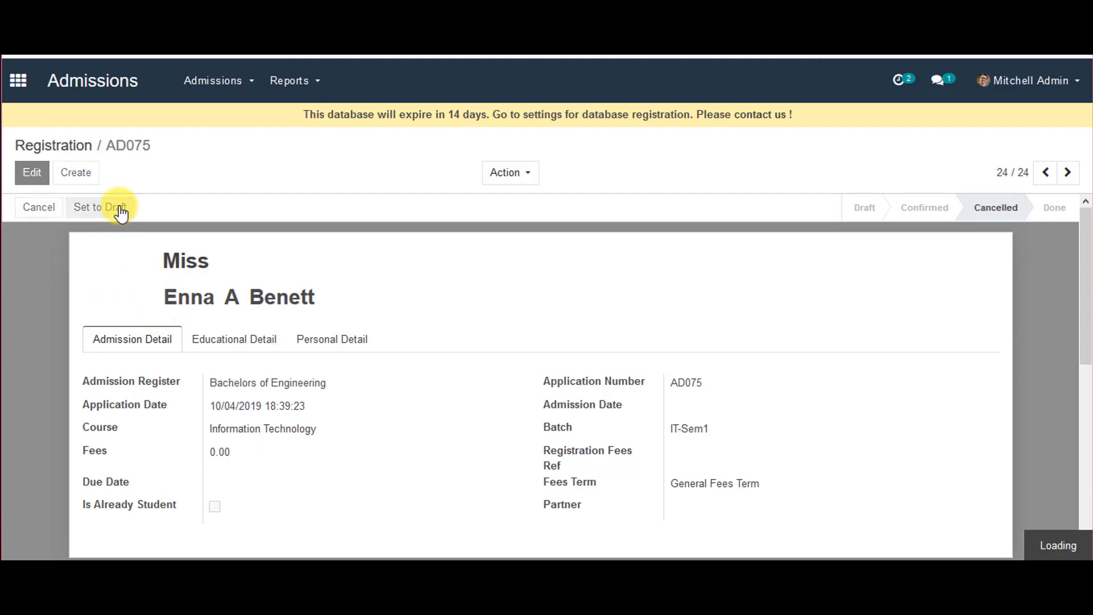
pyautogui.click(98, 207)
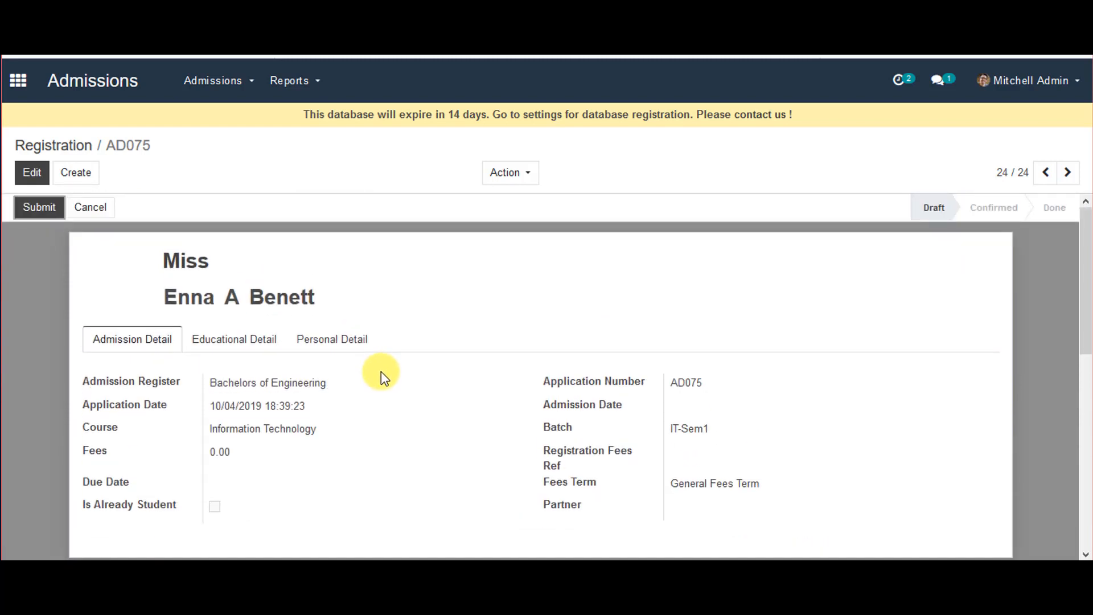
pyautogui.moveTo(312, 335)
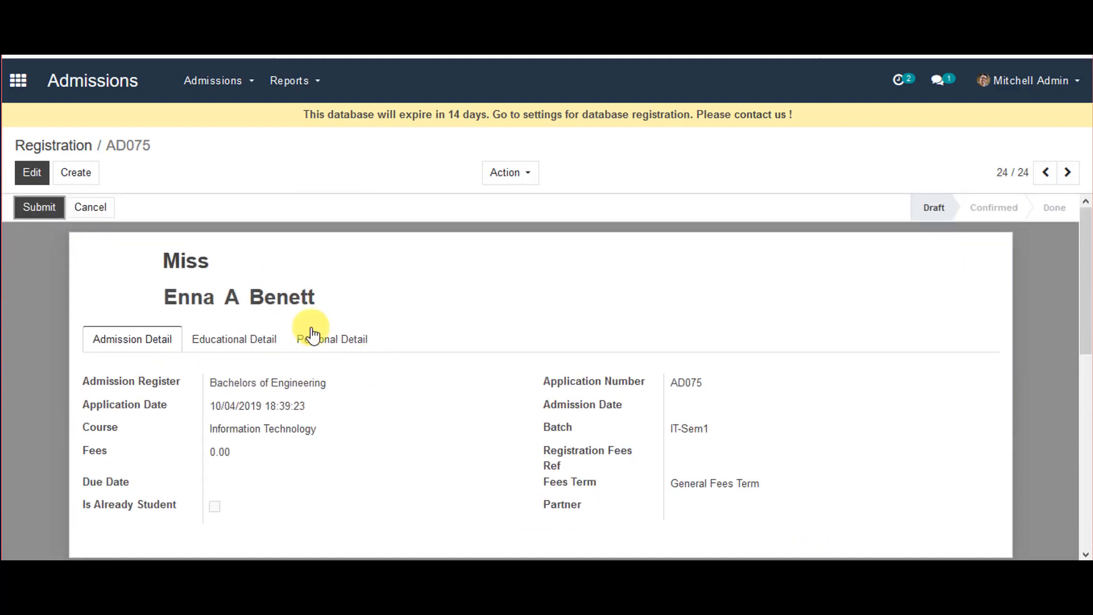
# Submit application AD075 again and confirm it
pyautogui.click(39, 207)
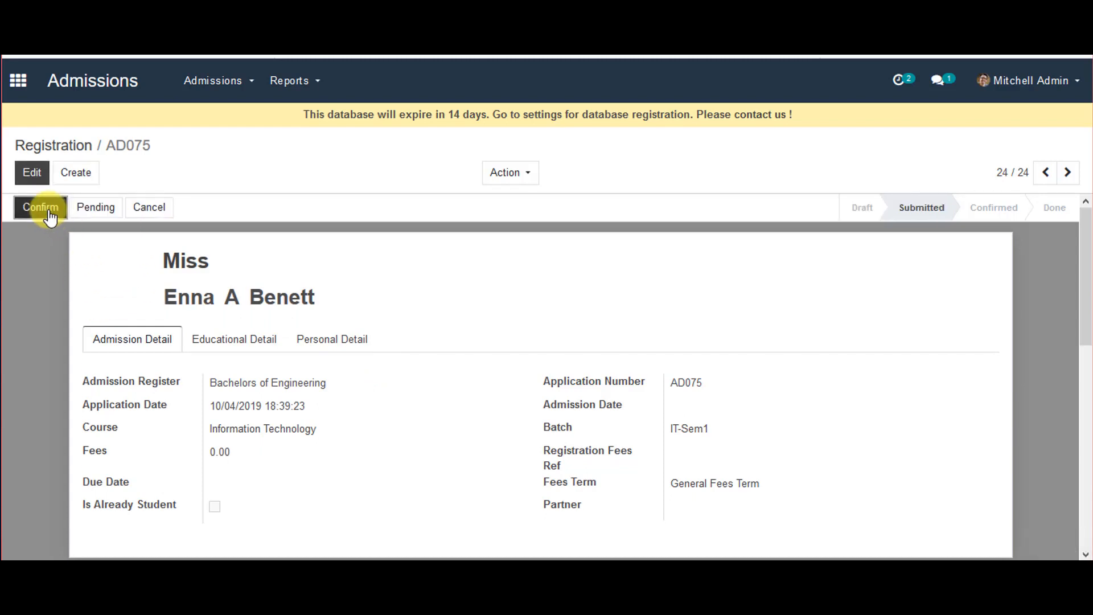
pyautogui.click(40, 207)
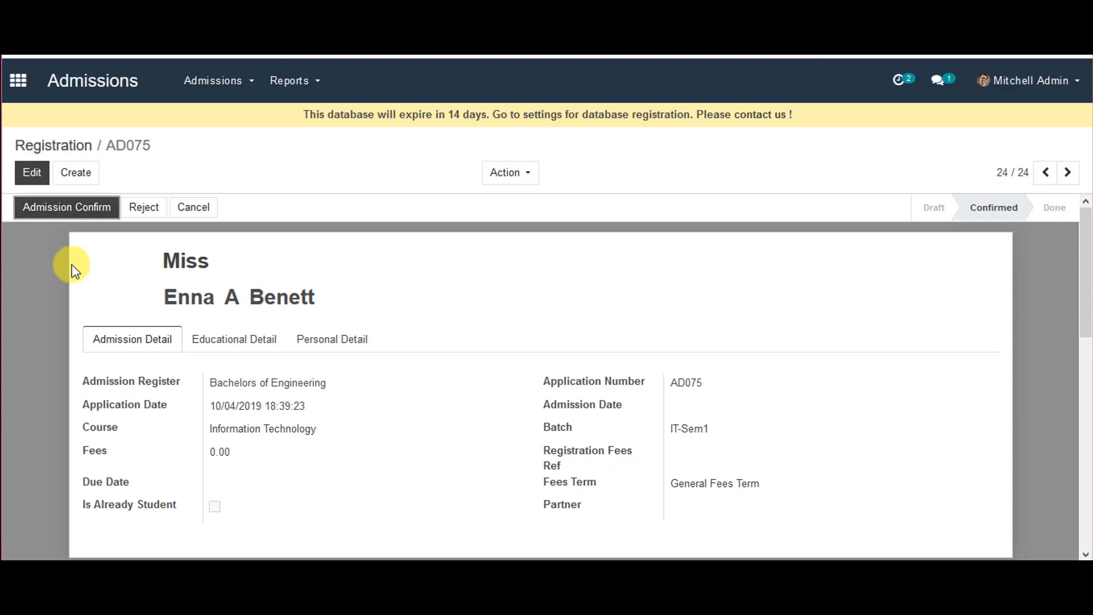
pyautogui.moveTo(97, 211)
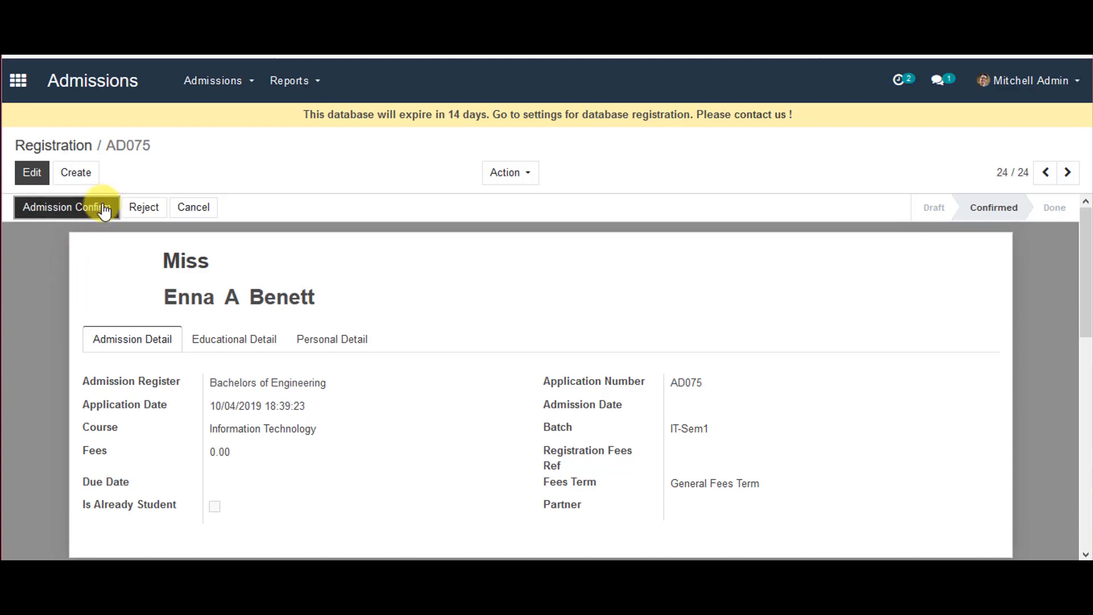
pyautogui.click(66, 207)
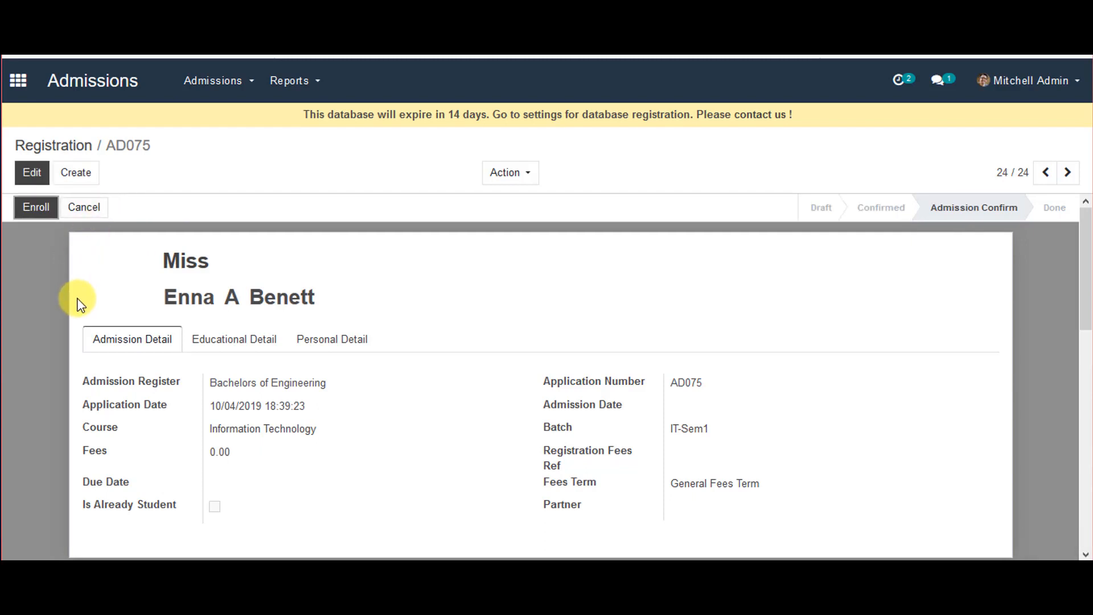
pyautogui.click(36, 208)
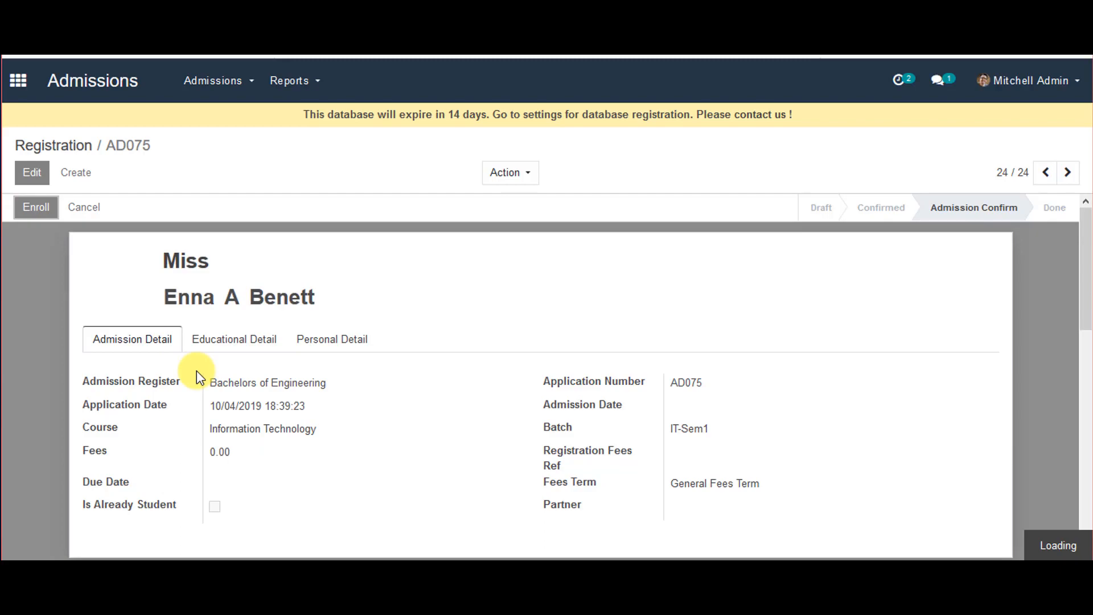
pyautogui.click(35, 206)
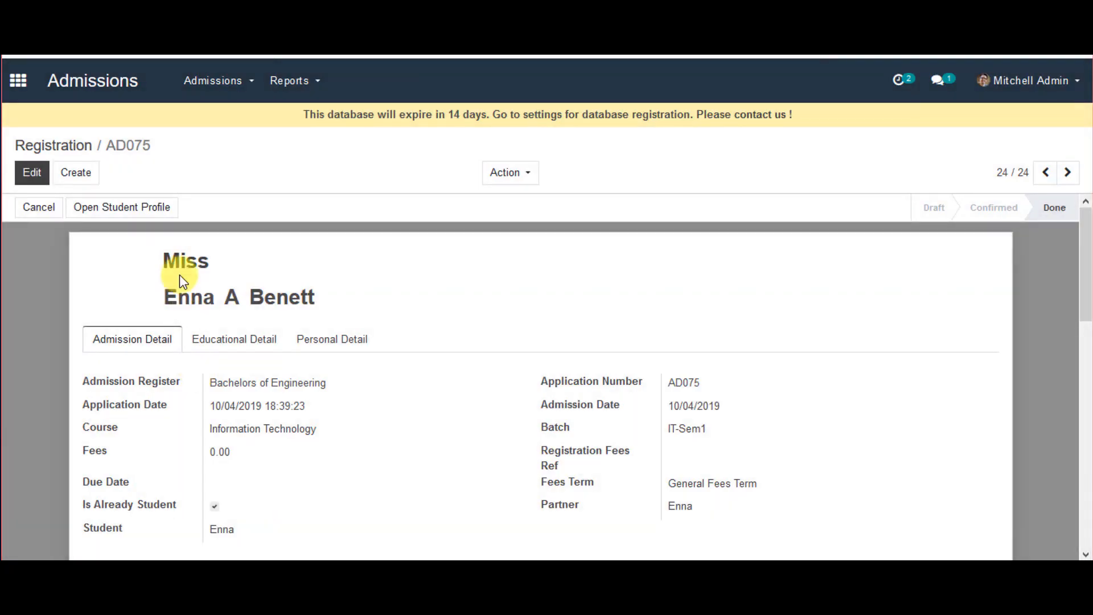
pyautogui.click(121, 207)
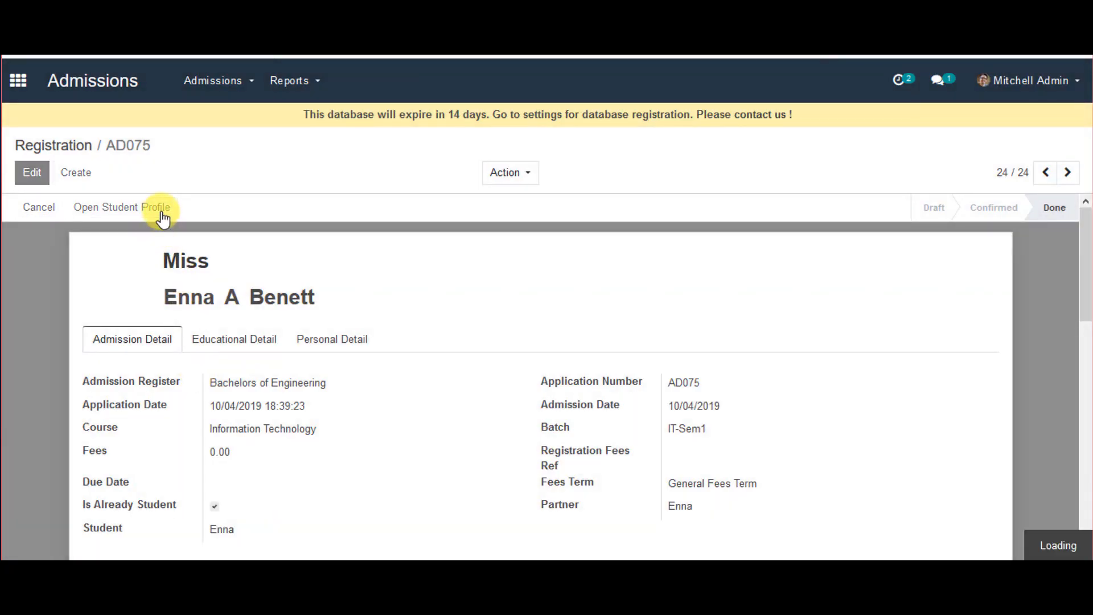
pyautogui.click(121, 207)
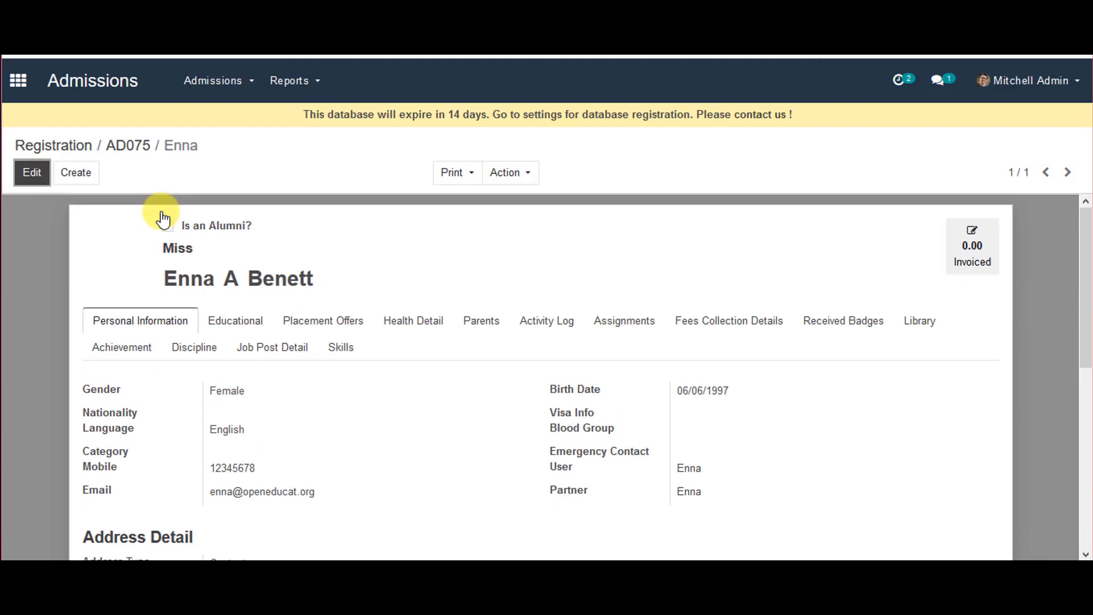